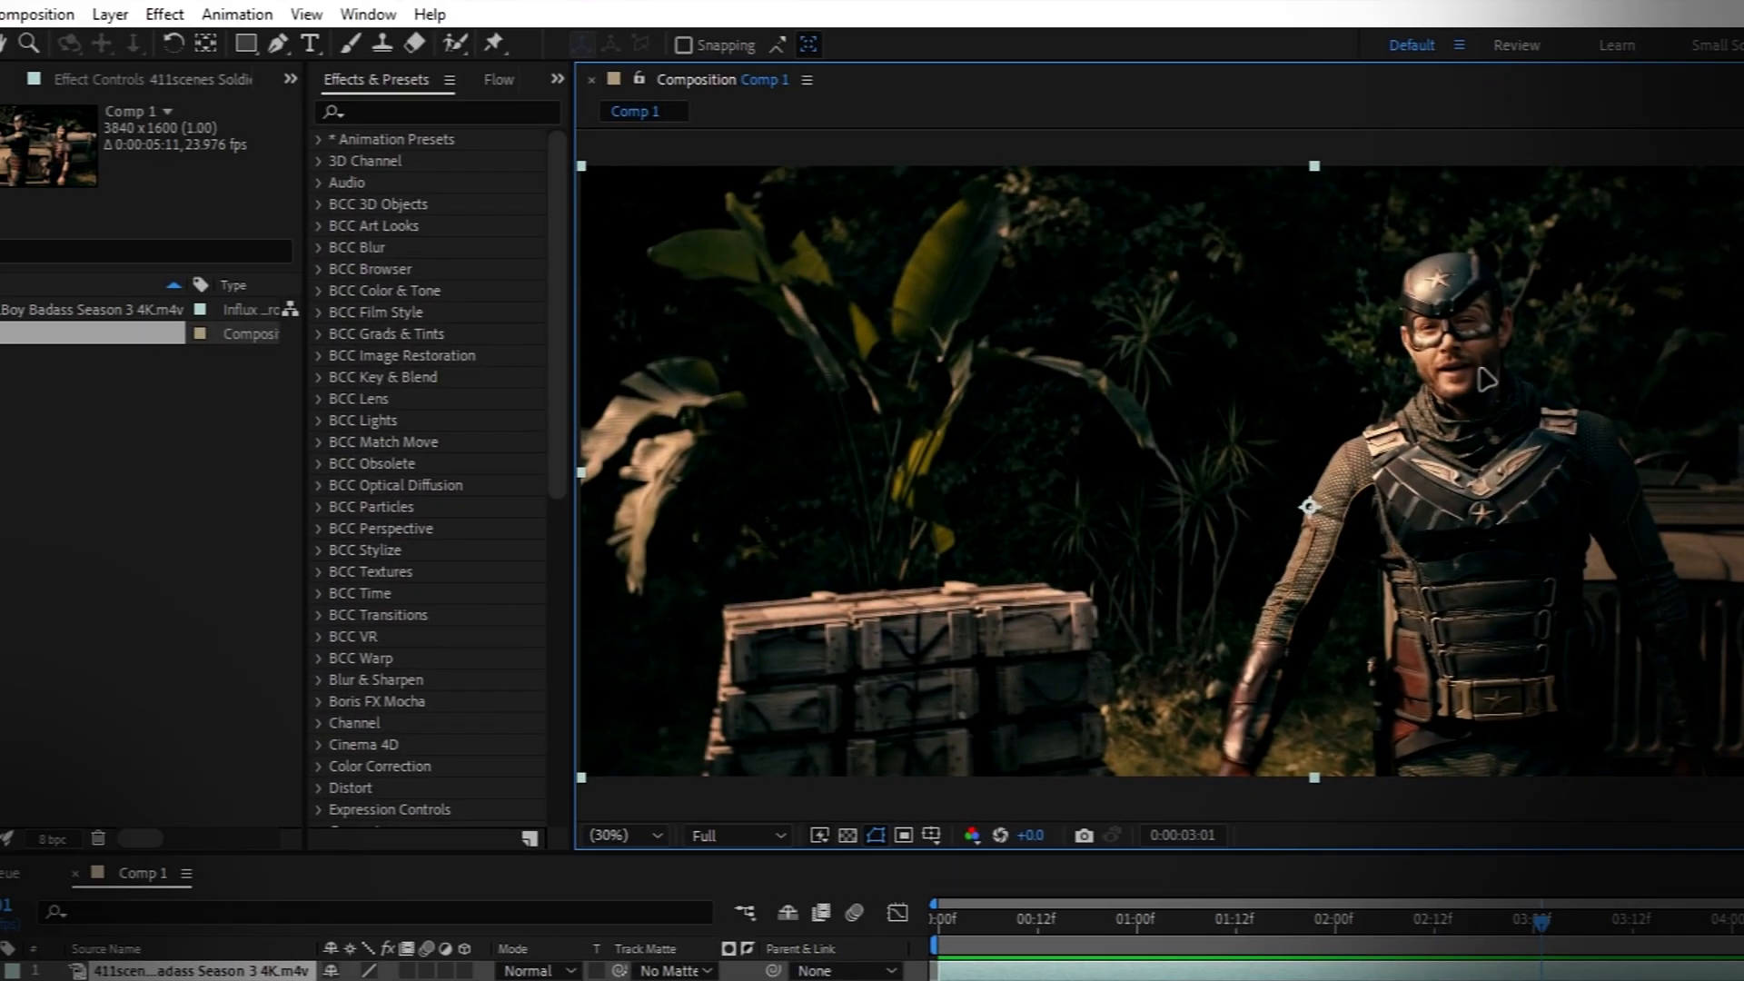
# Show the Tracker panel beside the composition via the Window menu
pyautogui.click(369, 13)
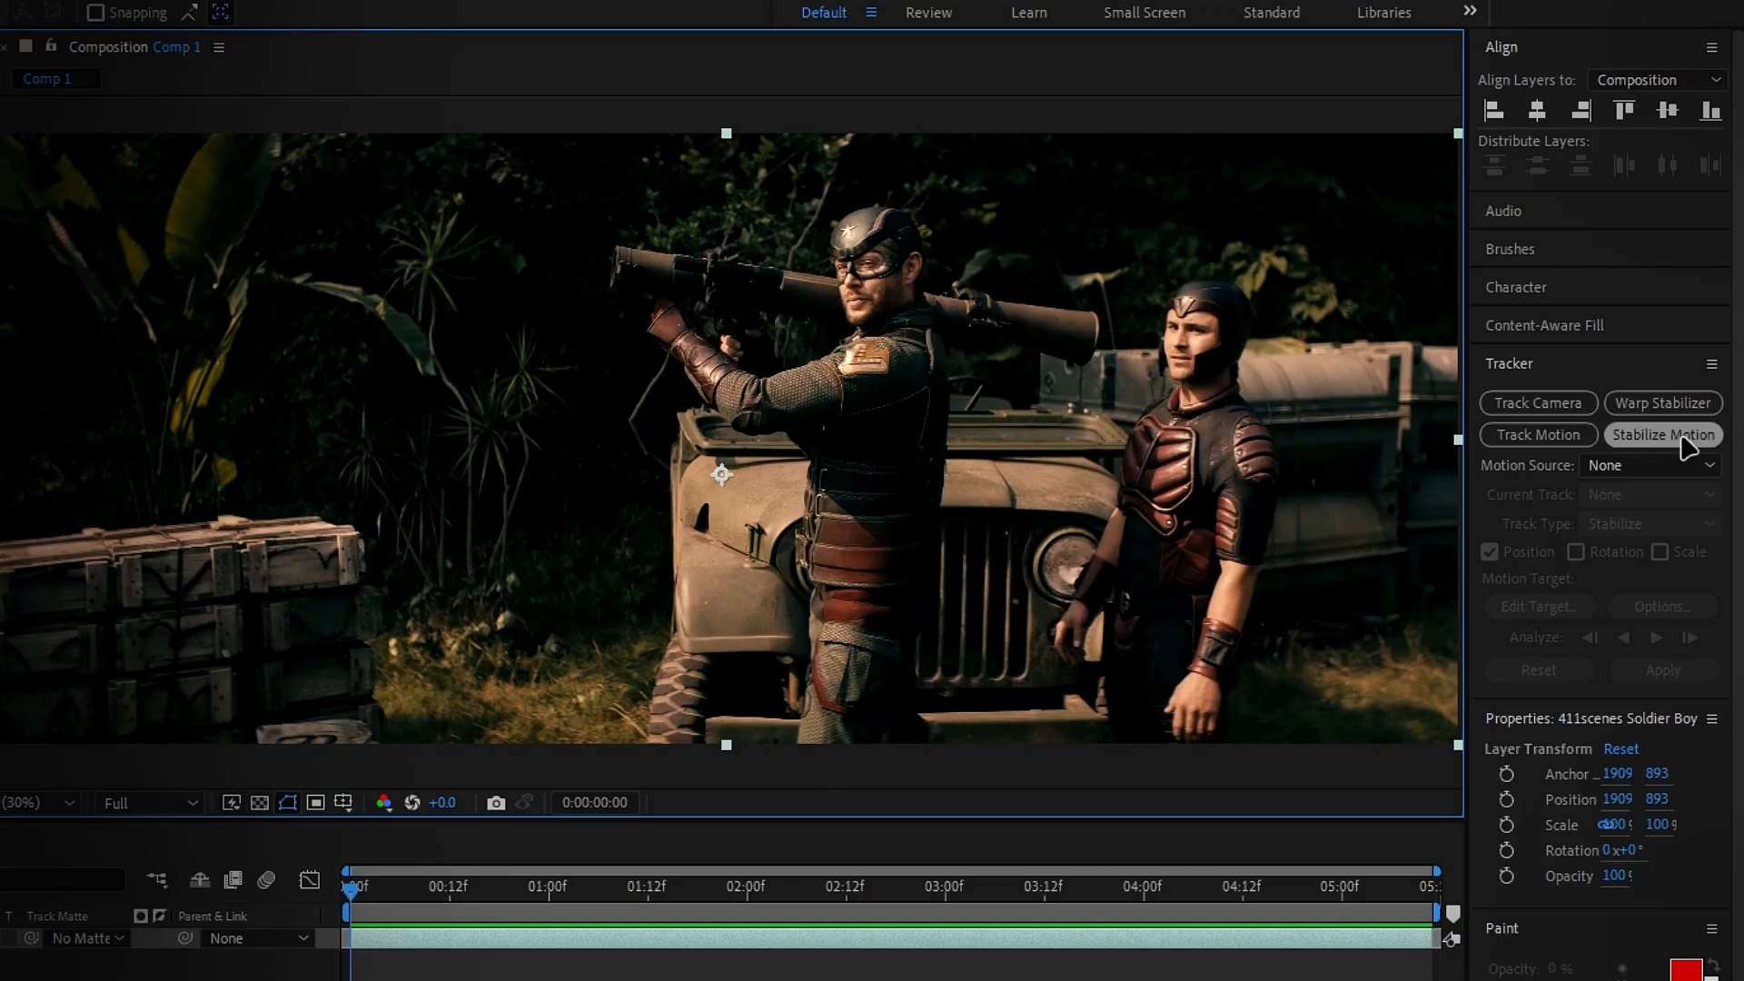
# Start a Stabilize Motion track and place Track Point 1 on Soldier Boy's helmet at 100% zoom
pyautogui.click(1537, 434)
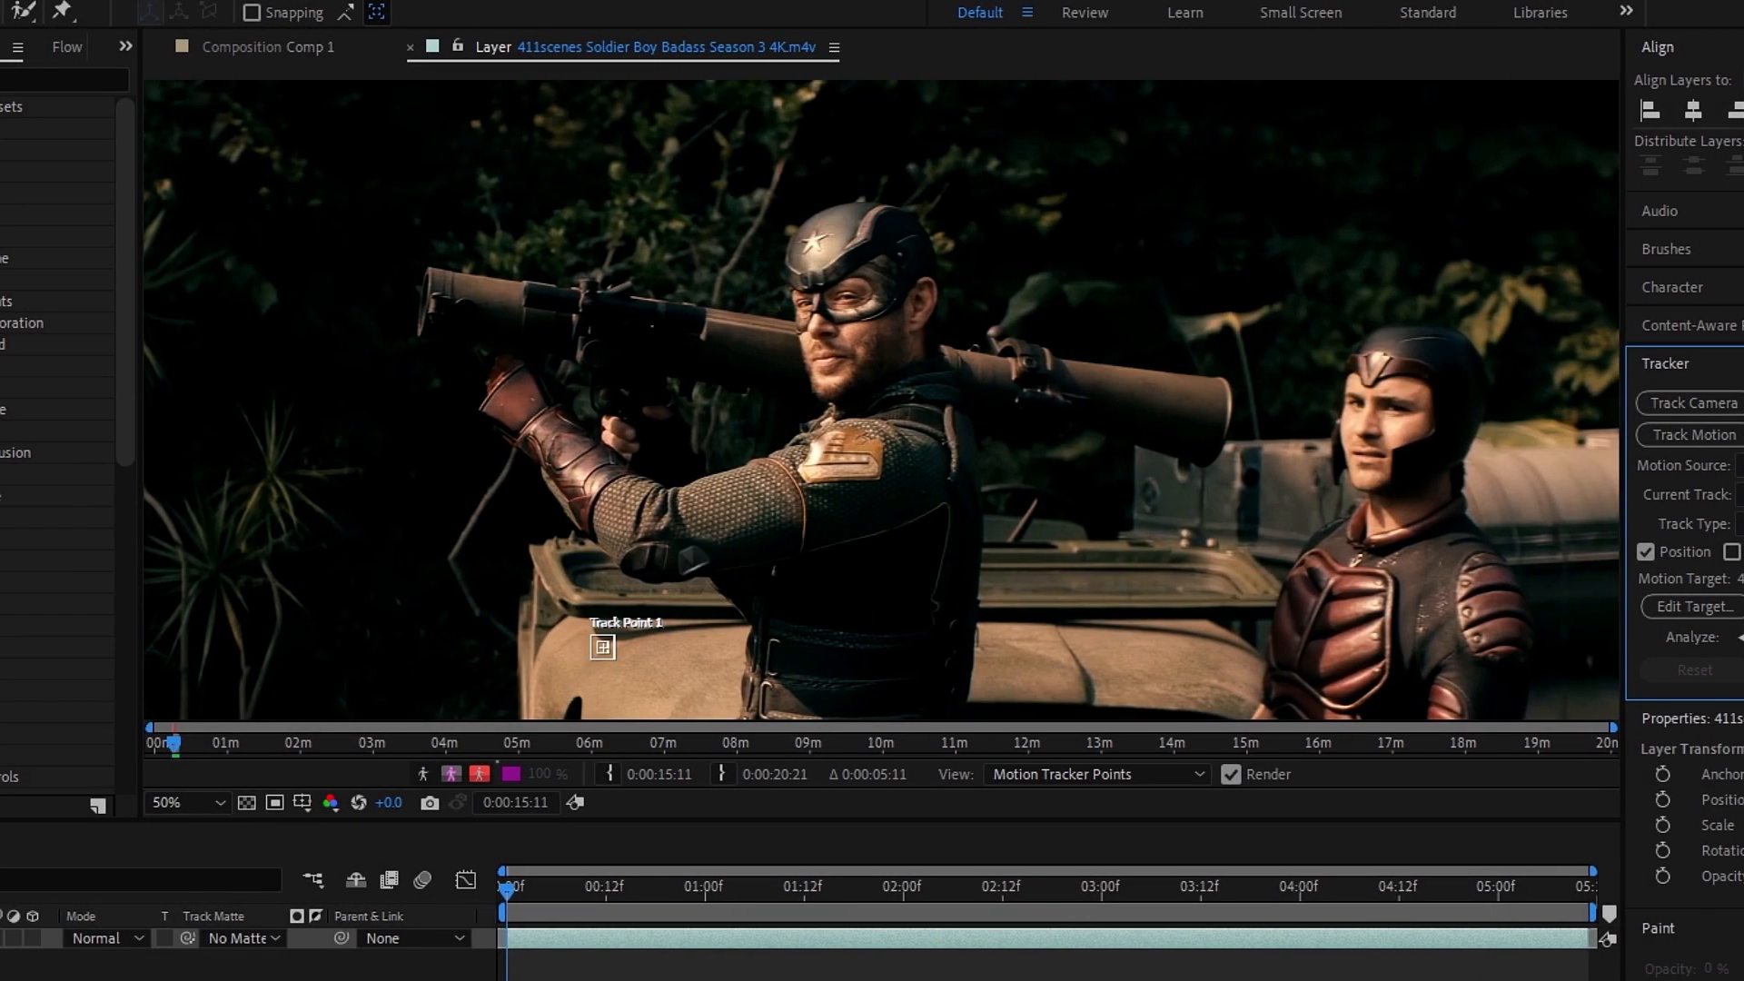
pyautogui.click(167, 801)
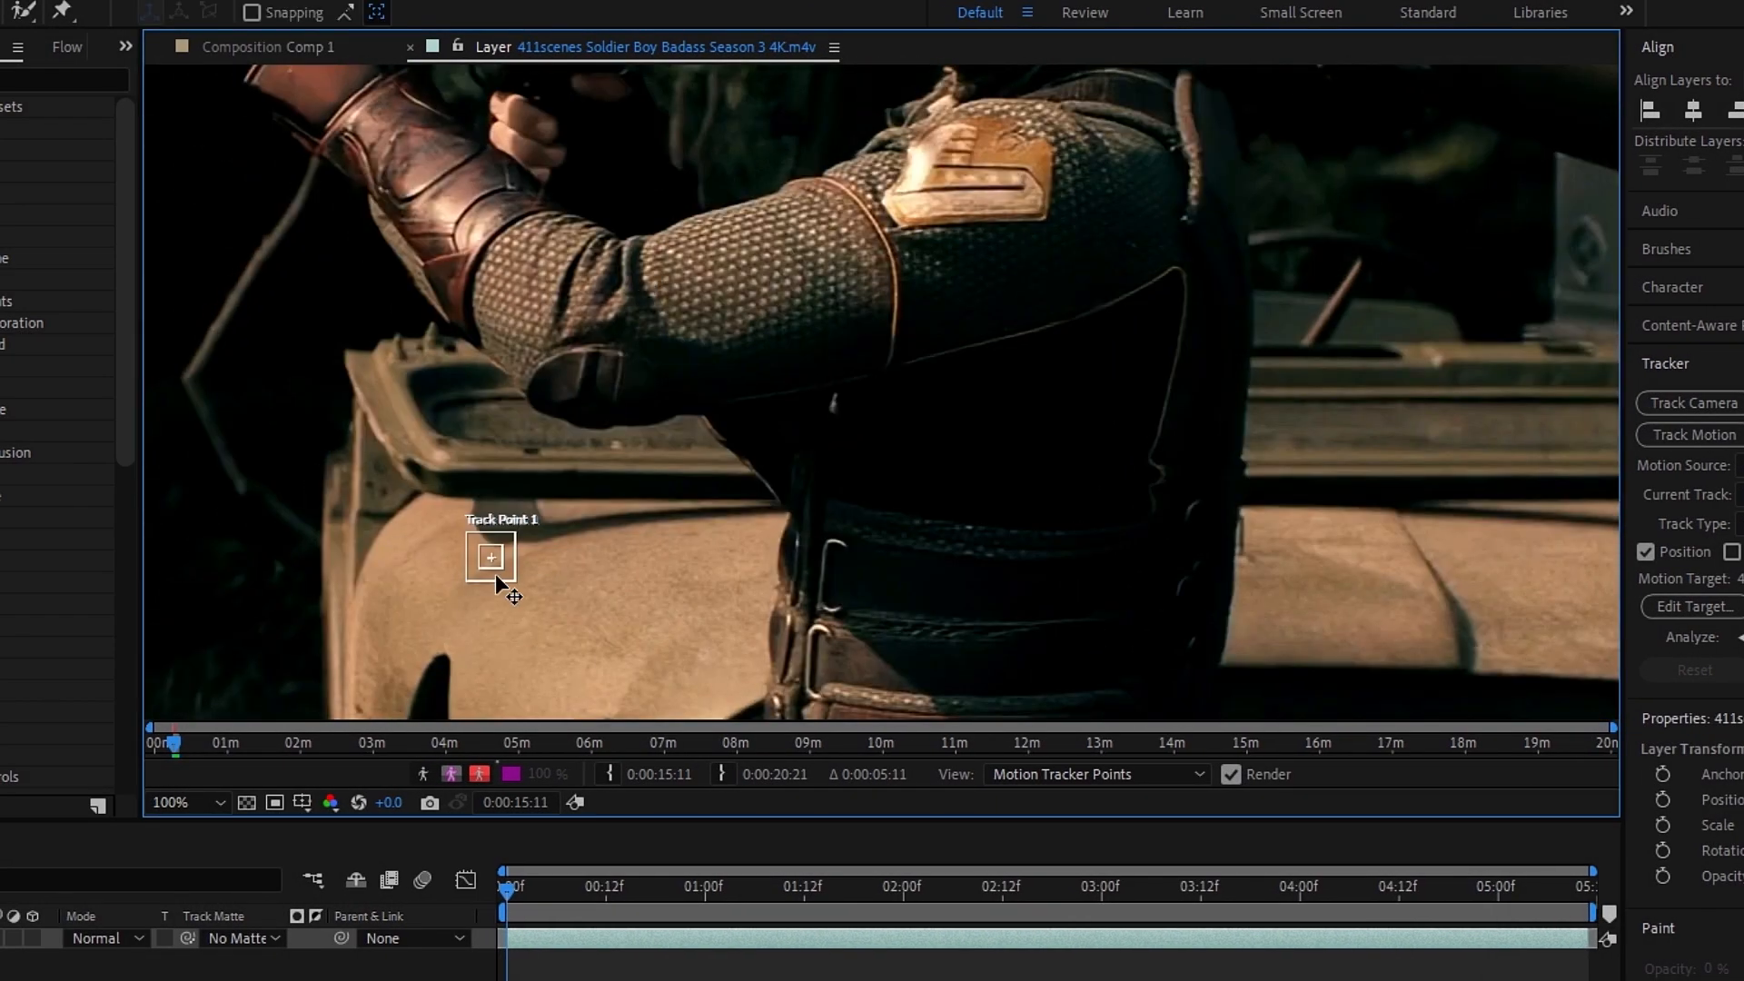
pyautogui.moveTo(489, 556); pyautogui.dragTo(918, 150)
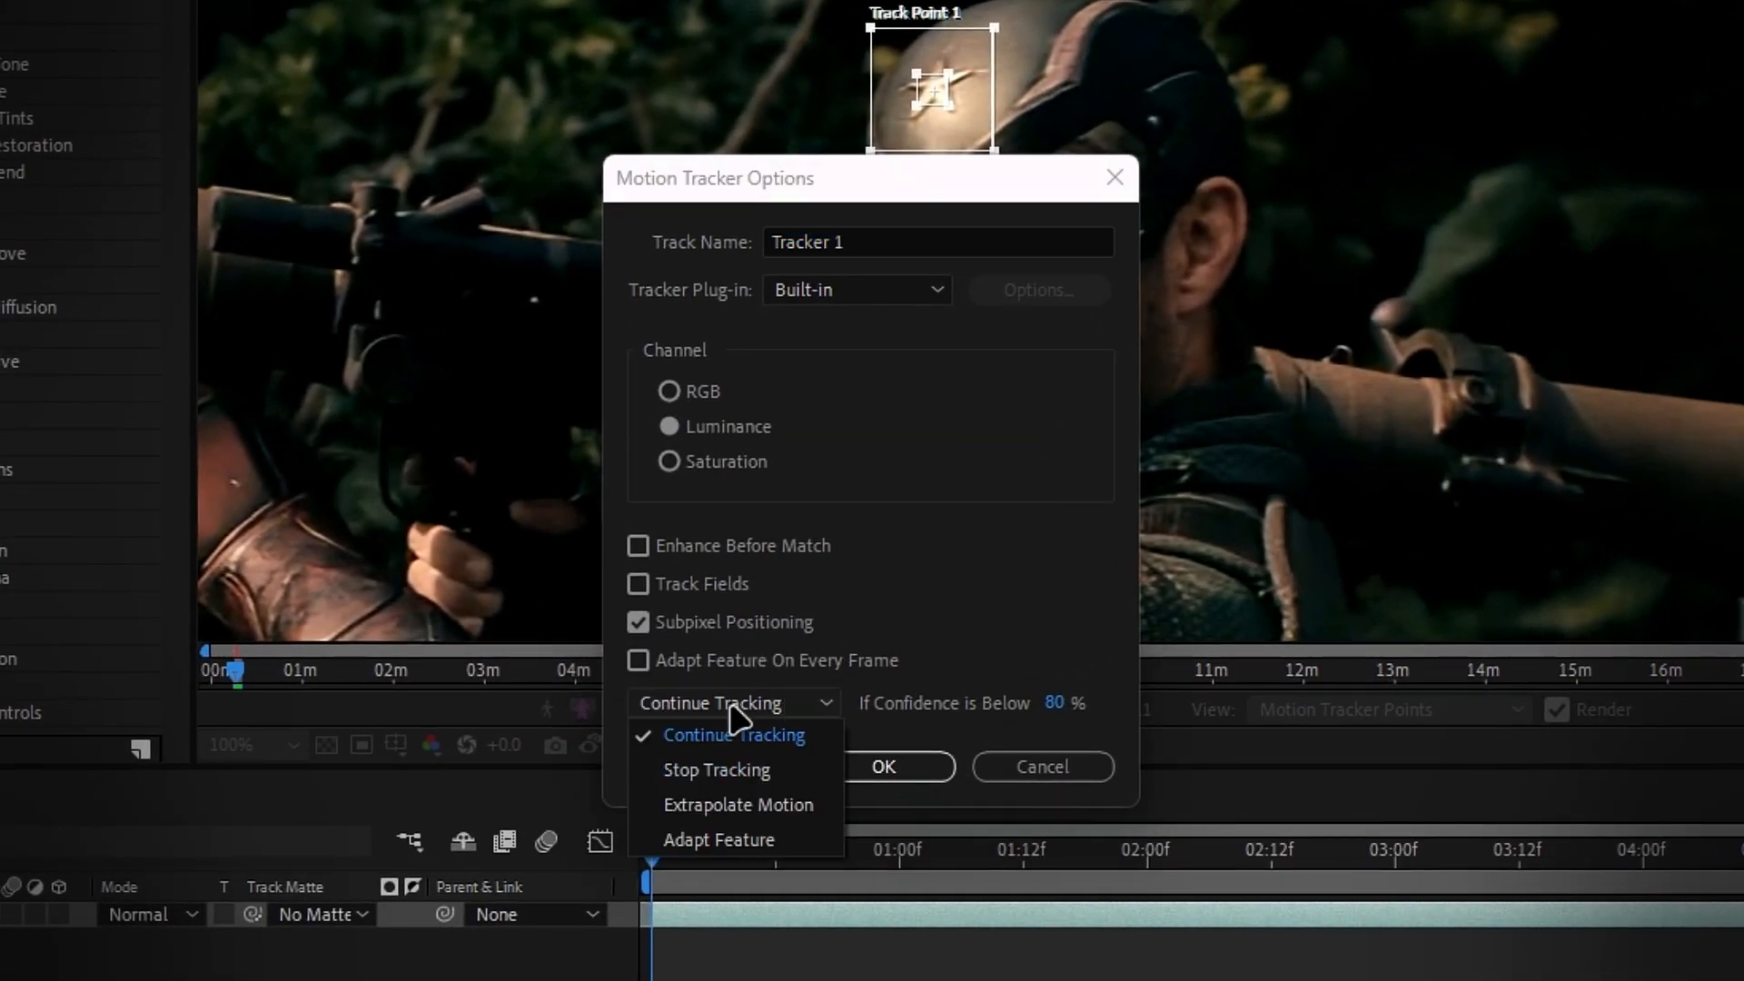
# Set 'If Confidence is Below' to Stop Tracking and confirm the tracker options
pyautogui.click(716, 770)
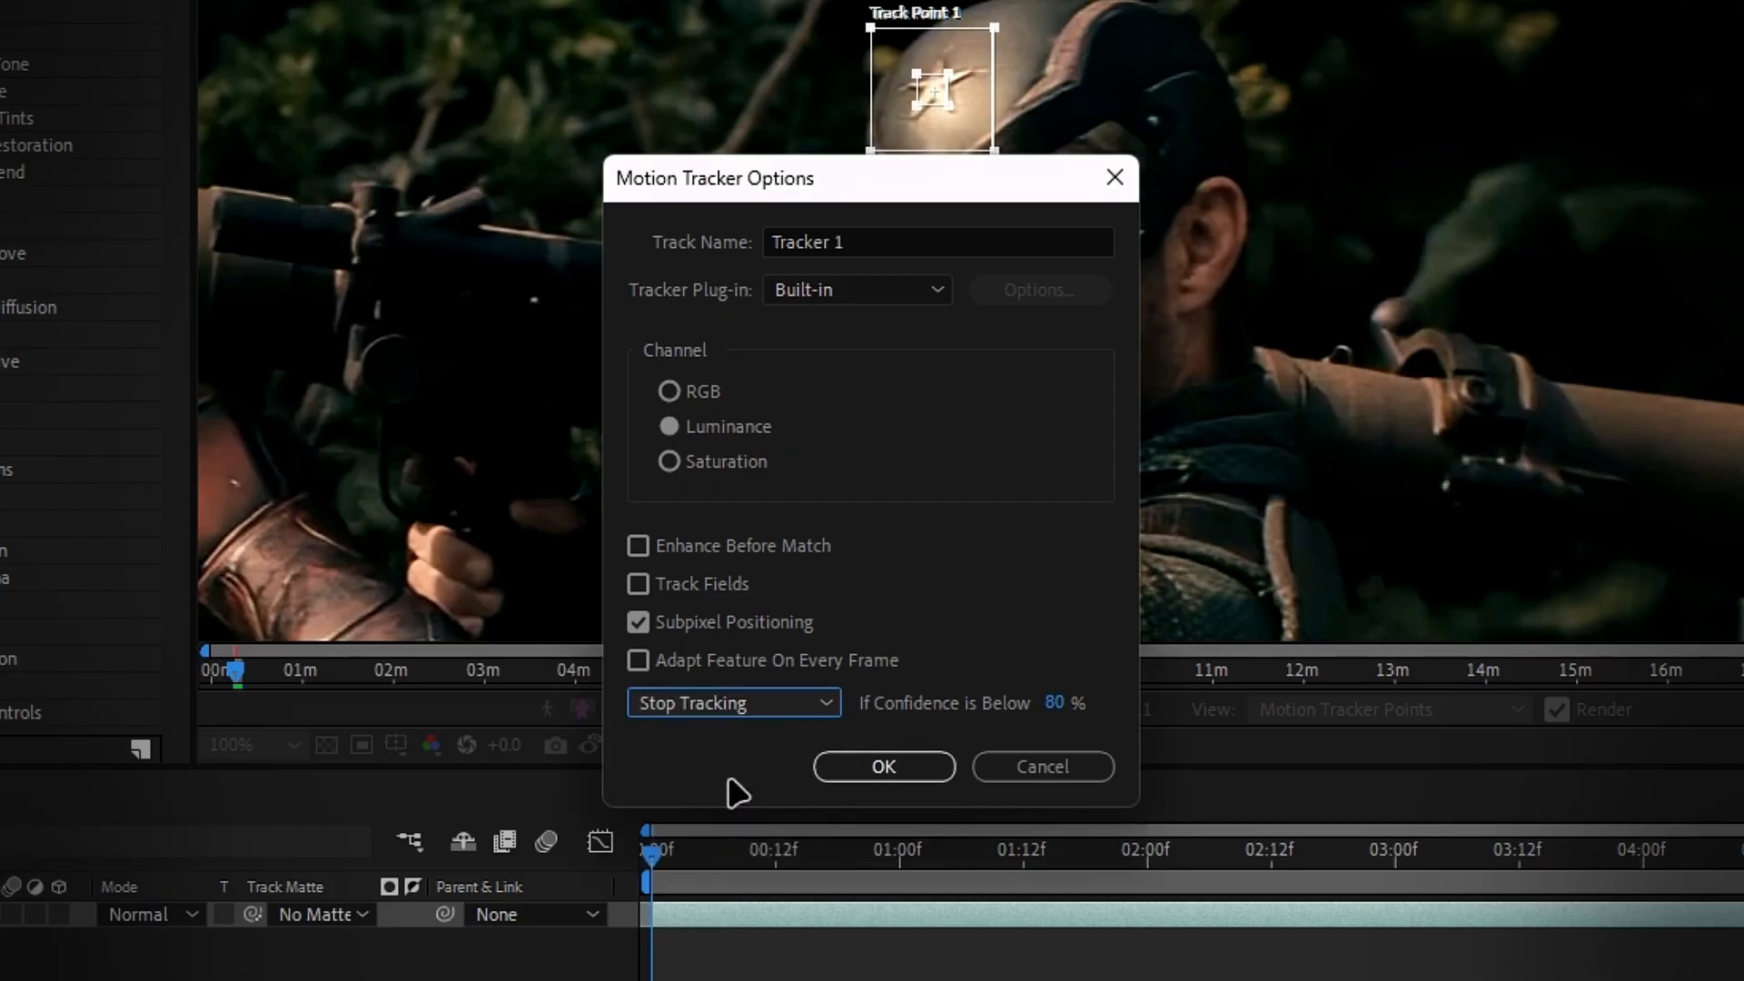
pyautogui.click(883, 767)
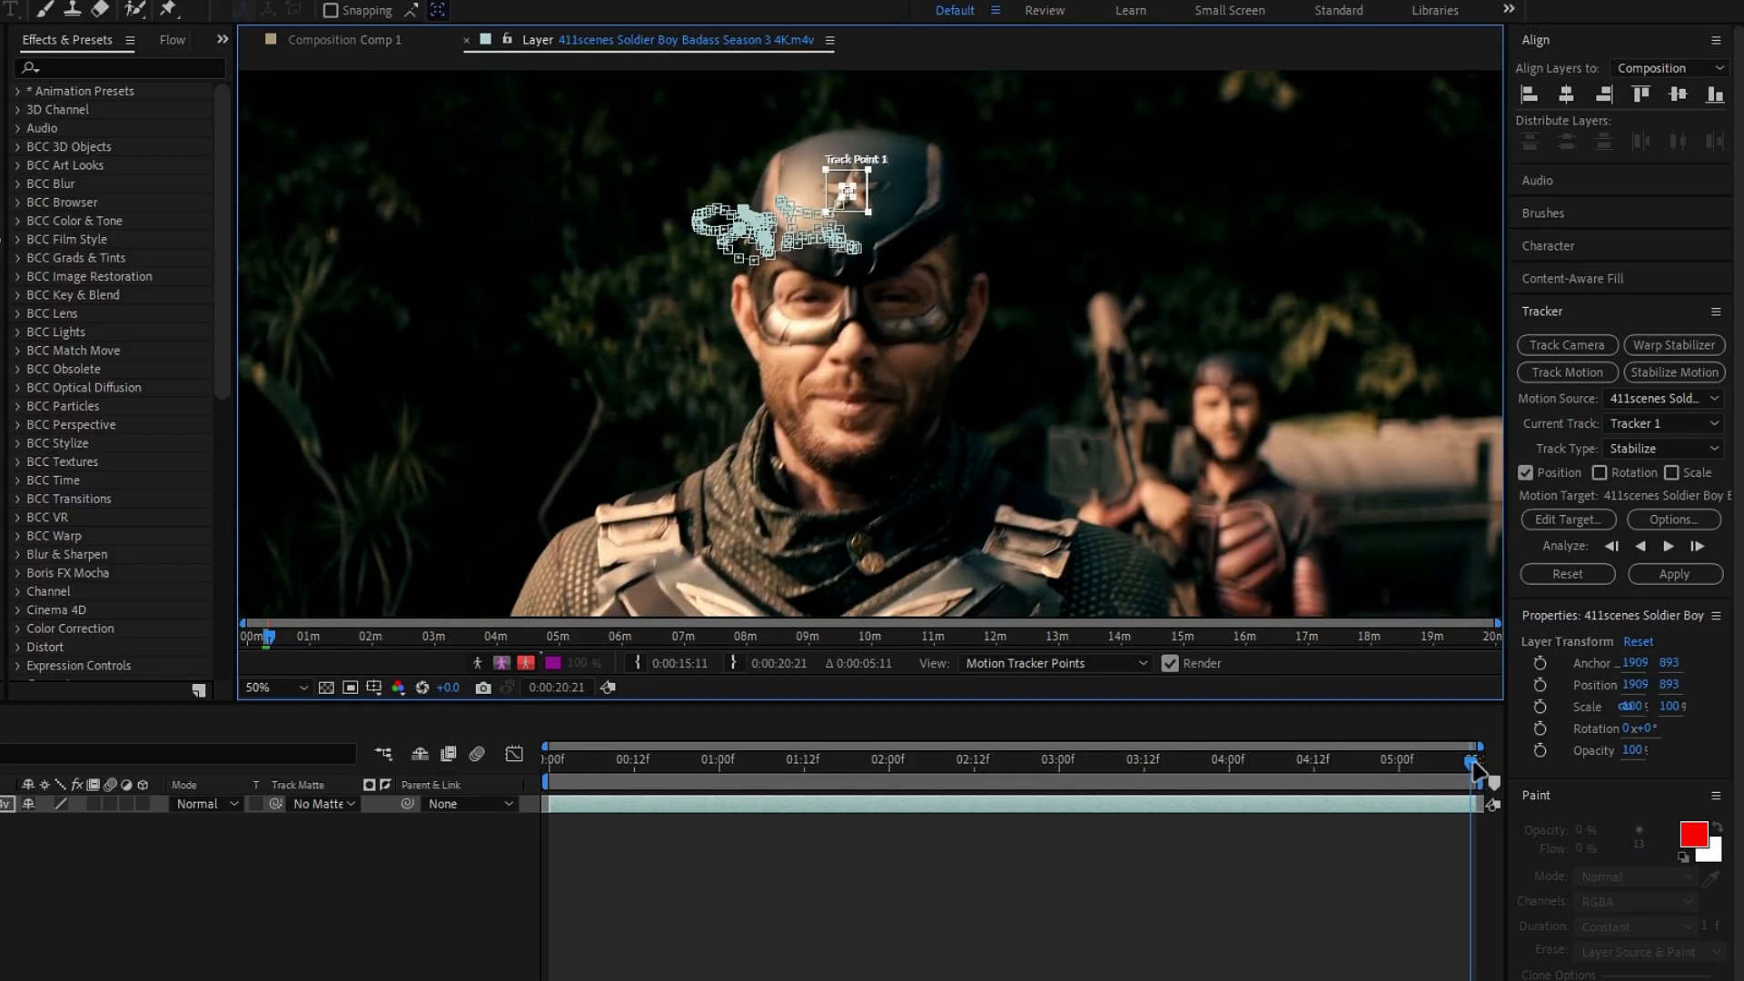
# Scrub through the timeline to verify the helmet track before applying it
pyautogui.moveTo(1477, 759); pyautogui.dragTo(1299, 760)
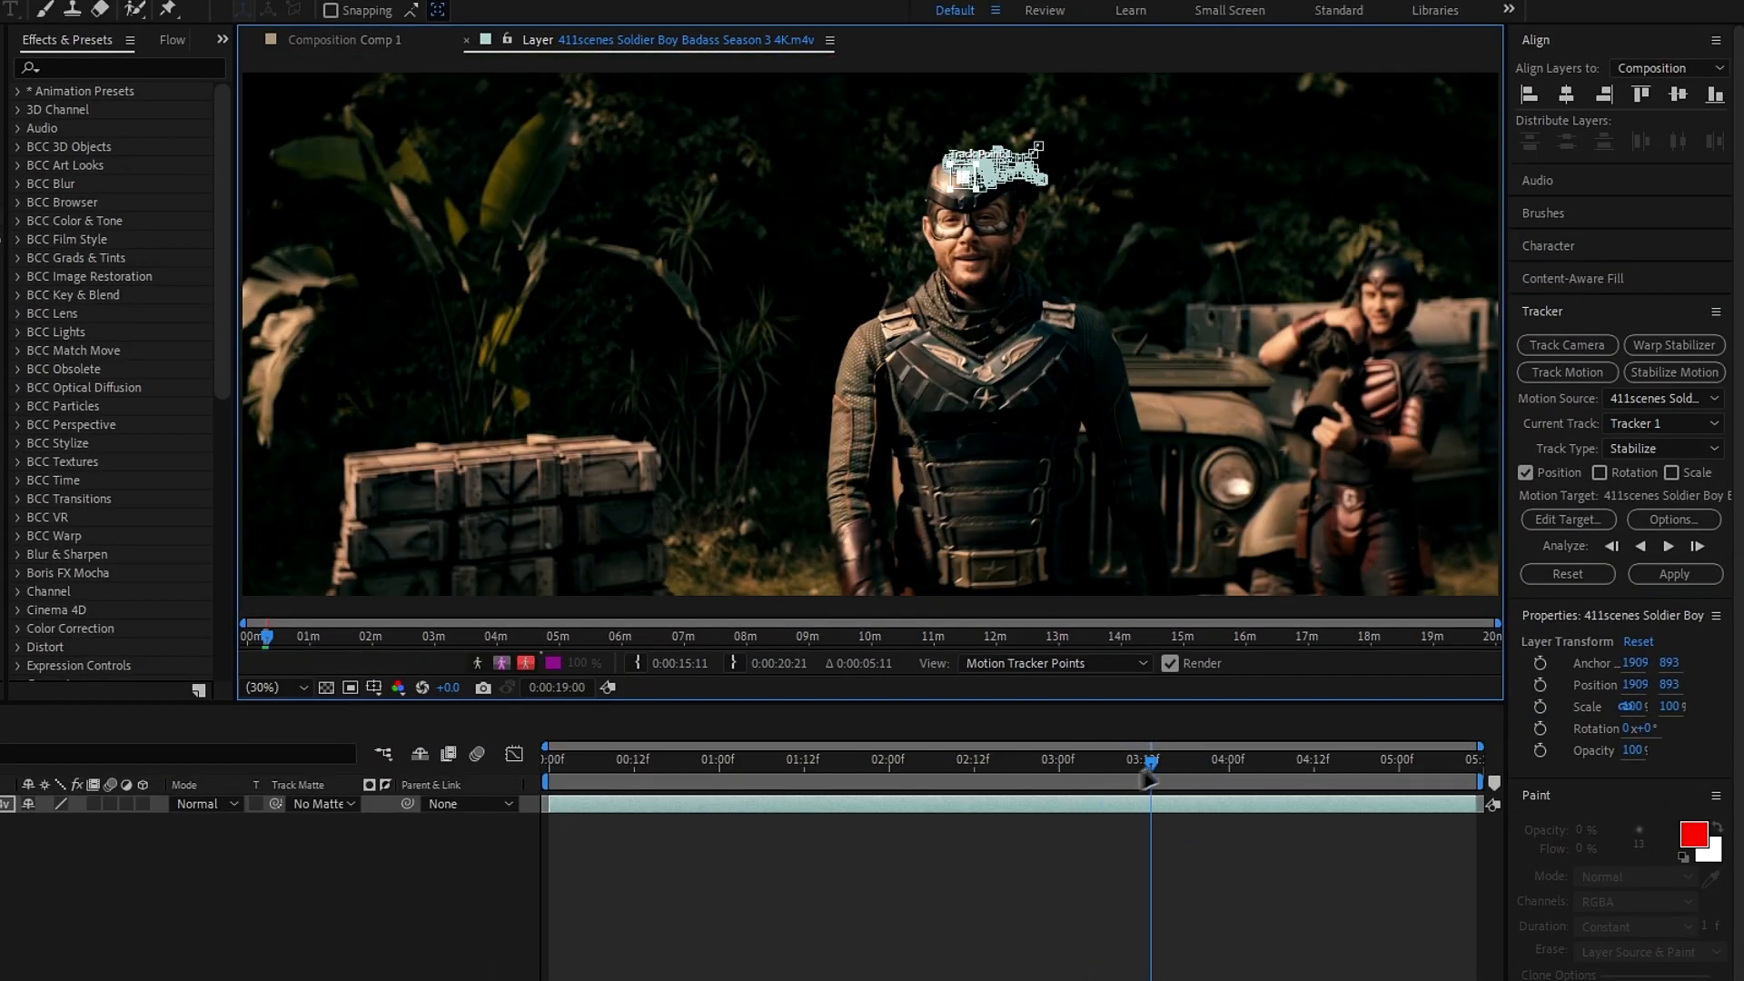
pyautogui.moveTo(1152, 779); pyautogui.dragTo(901, 780)
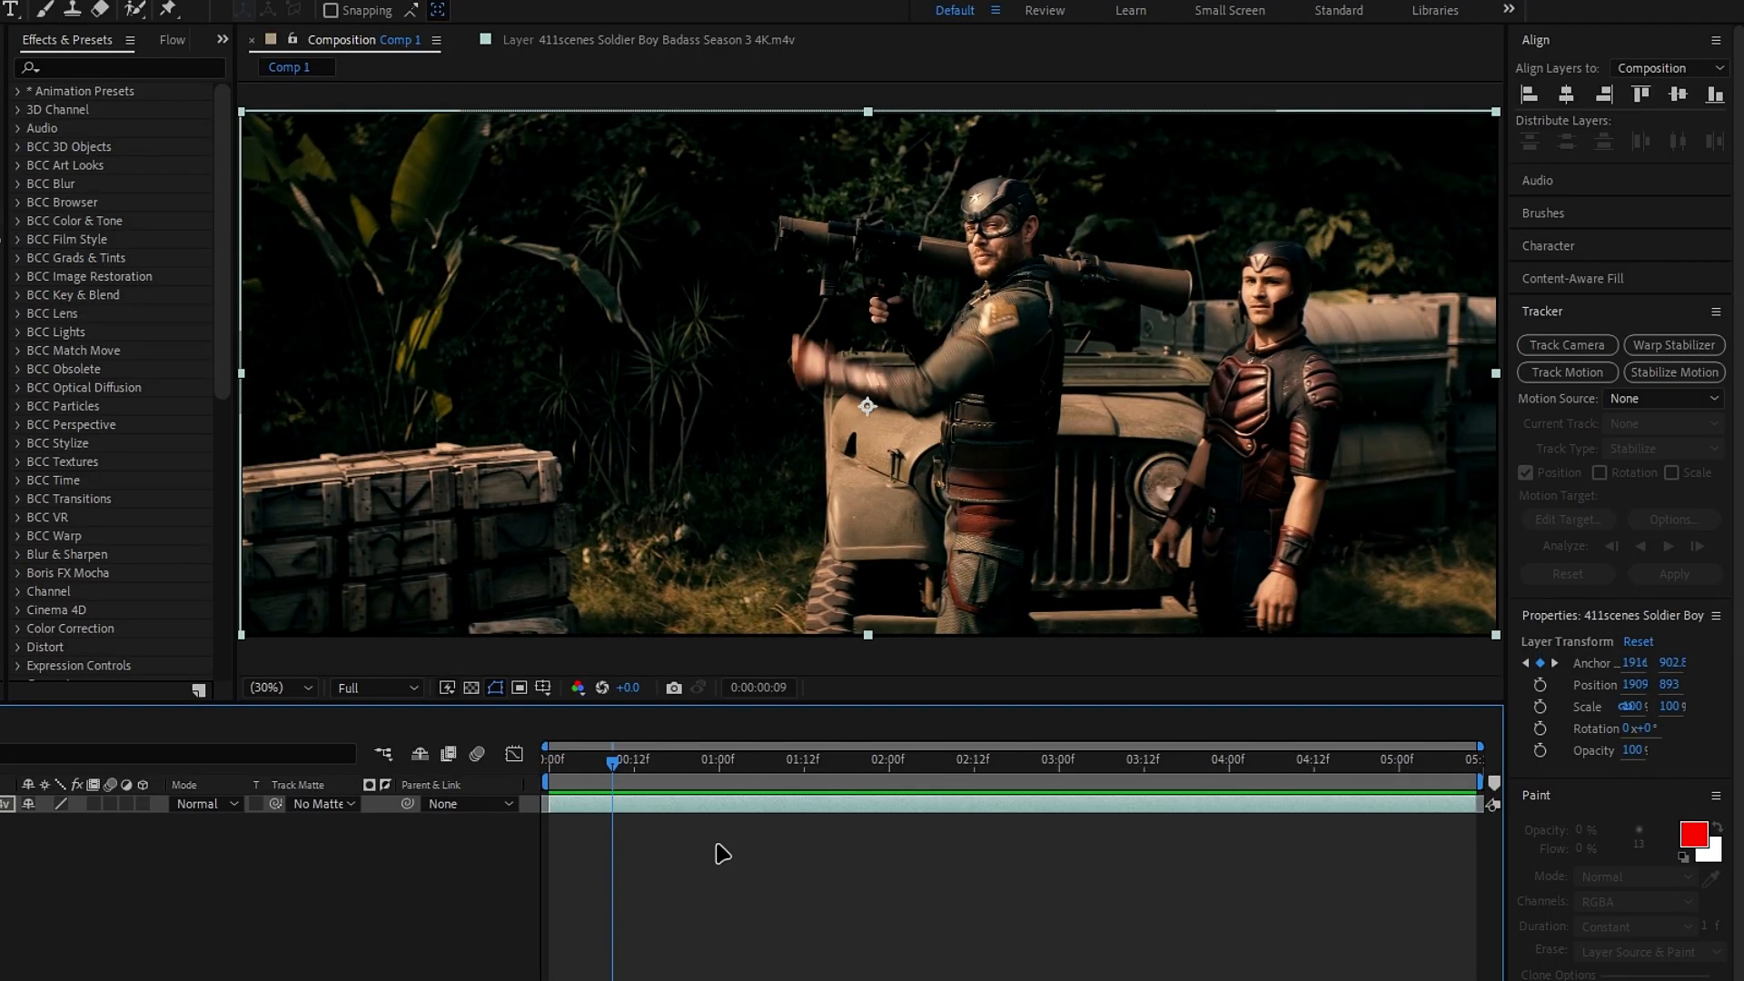
# Set Comp 1 to width 1440 and frame rate 60 in Composition Settings
pyautogui.press('ctrl+k')
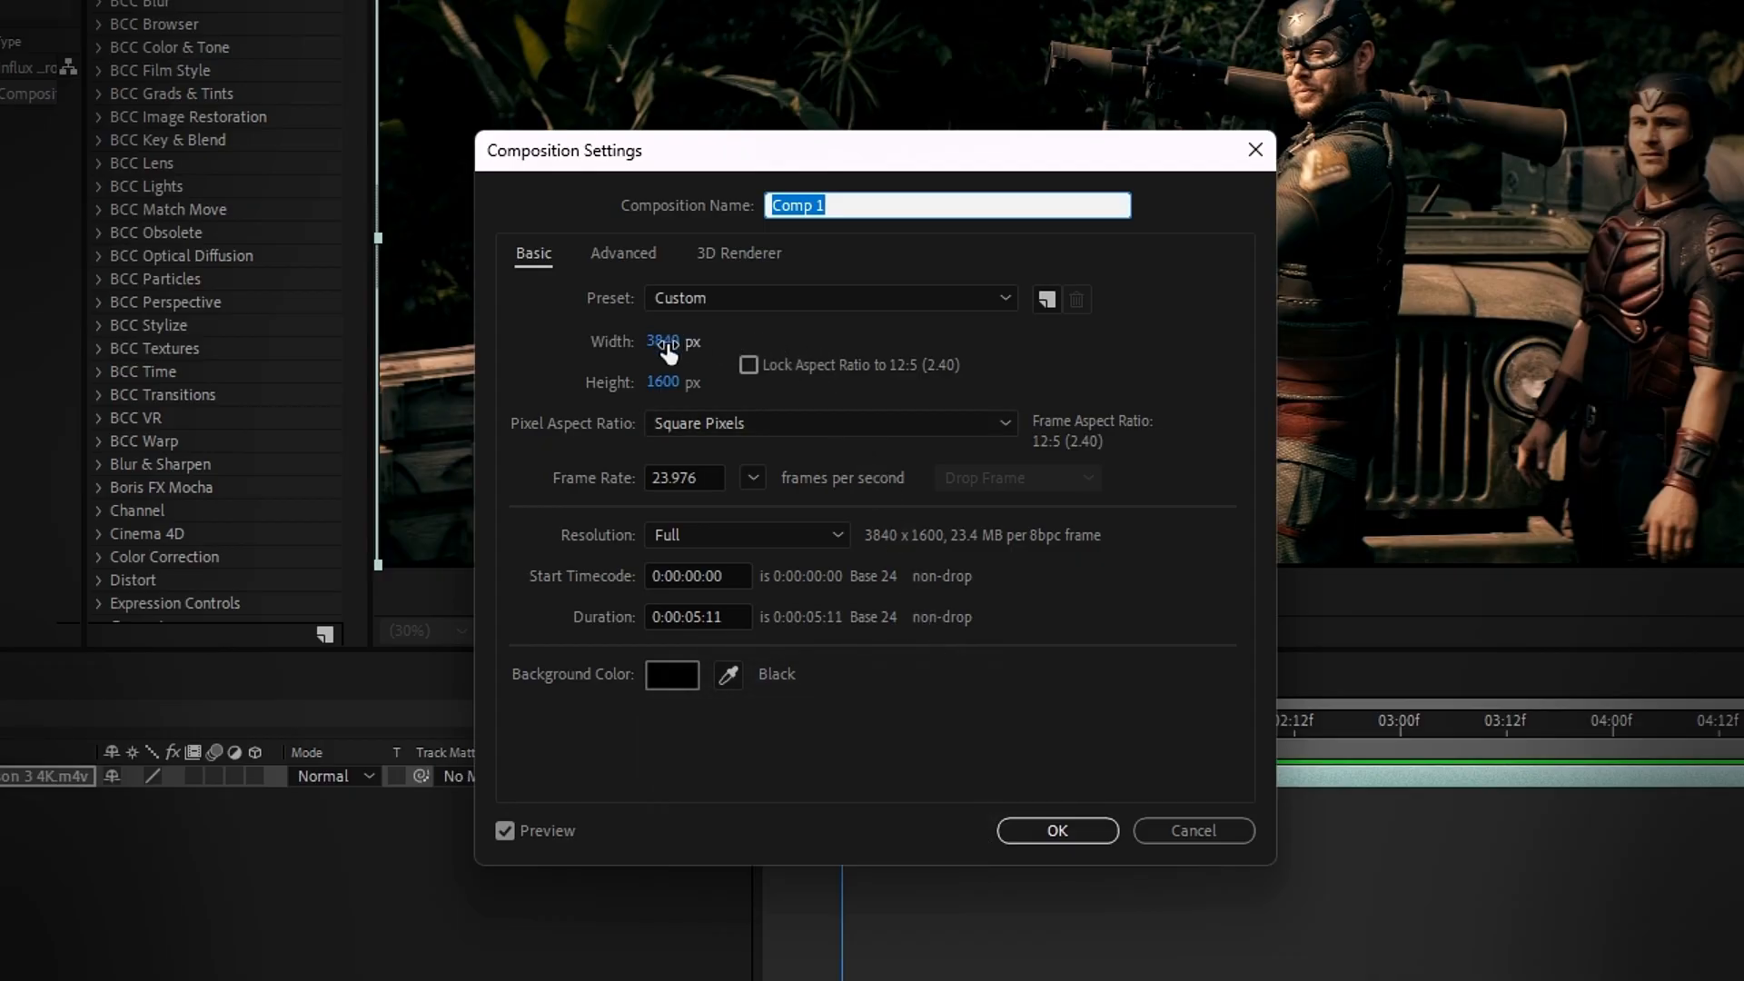
pyautogui.write('1440')
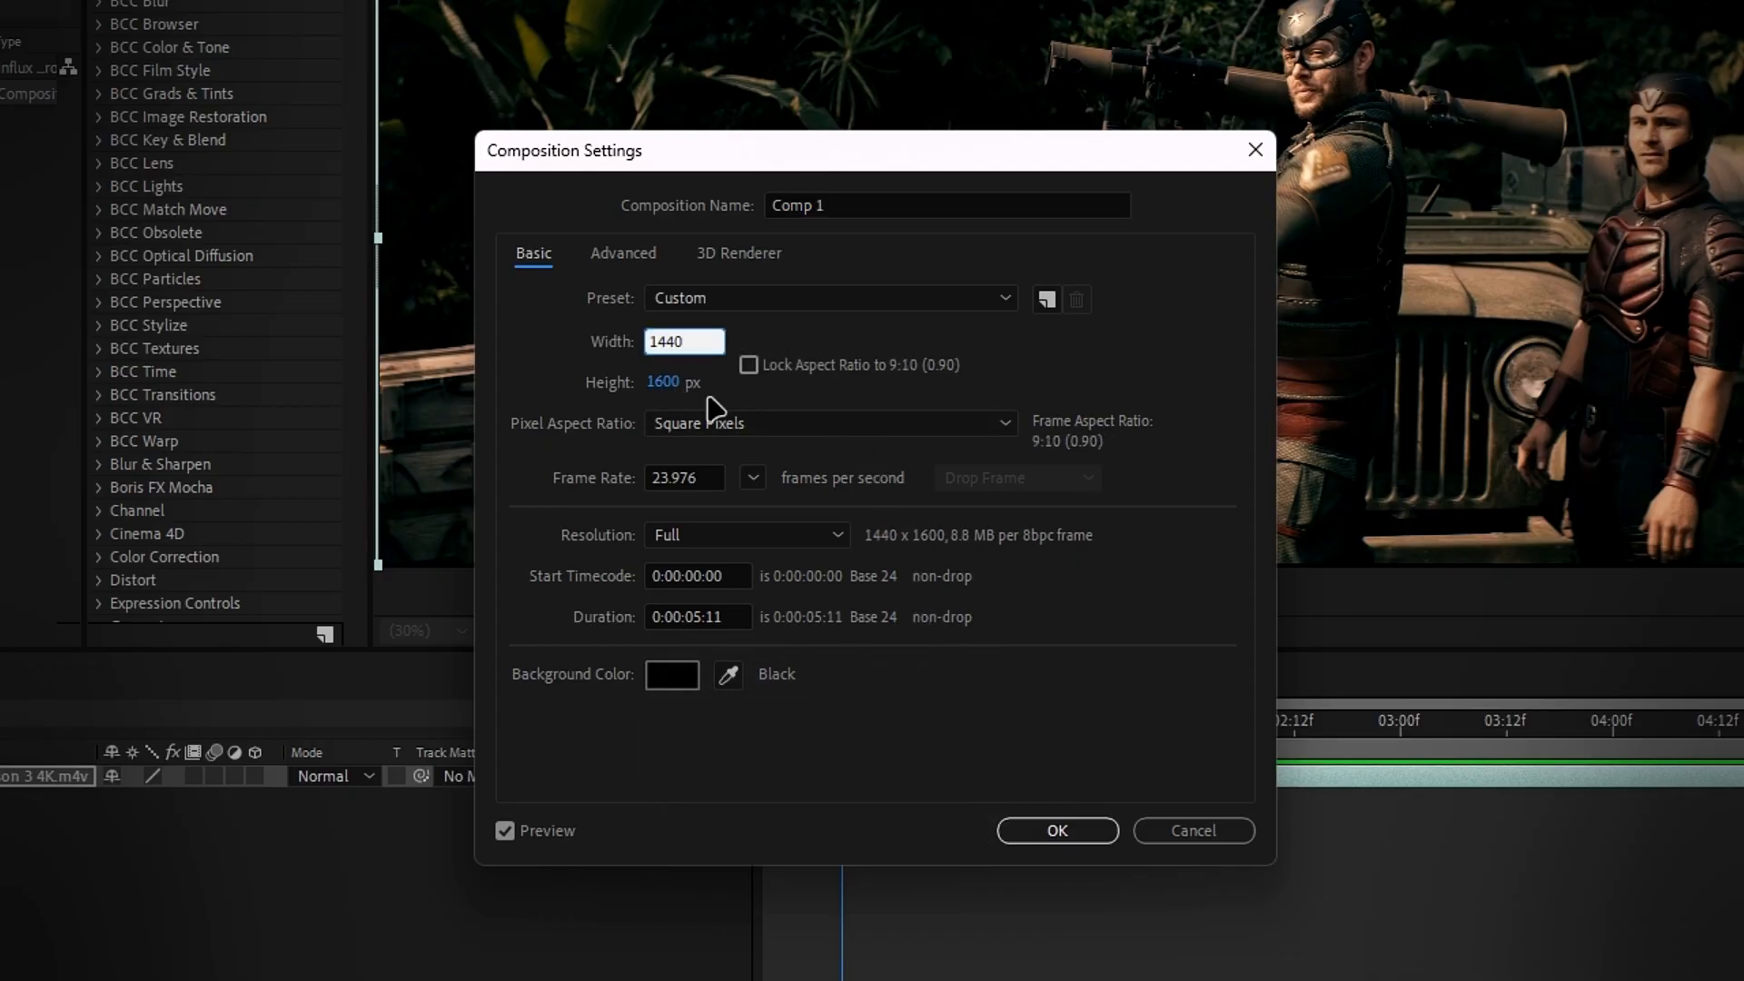
pyautogui.click(752, 478)
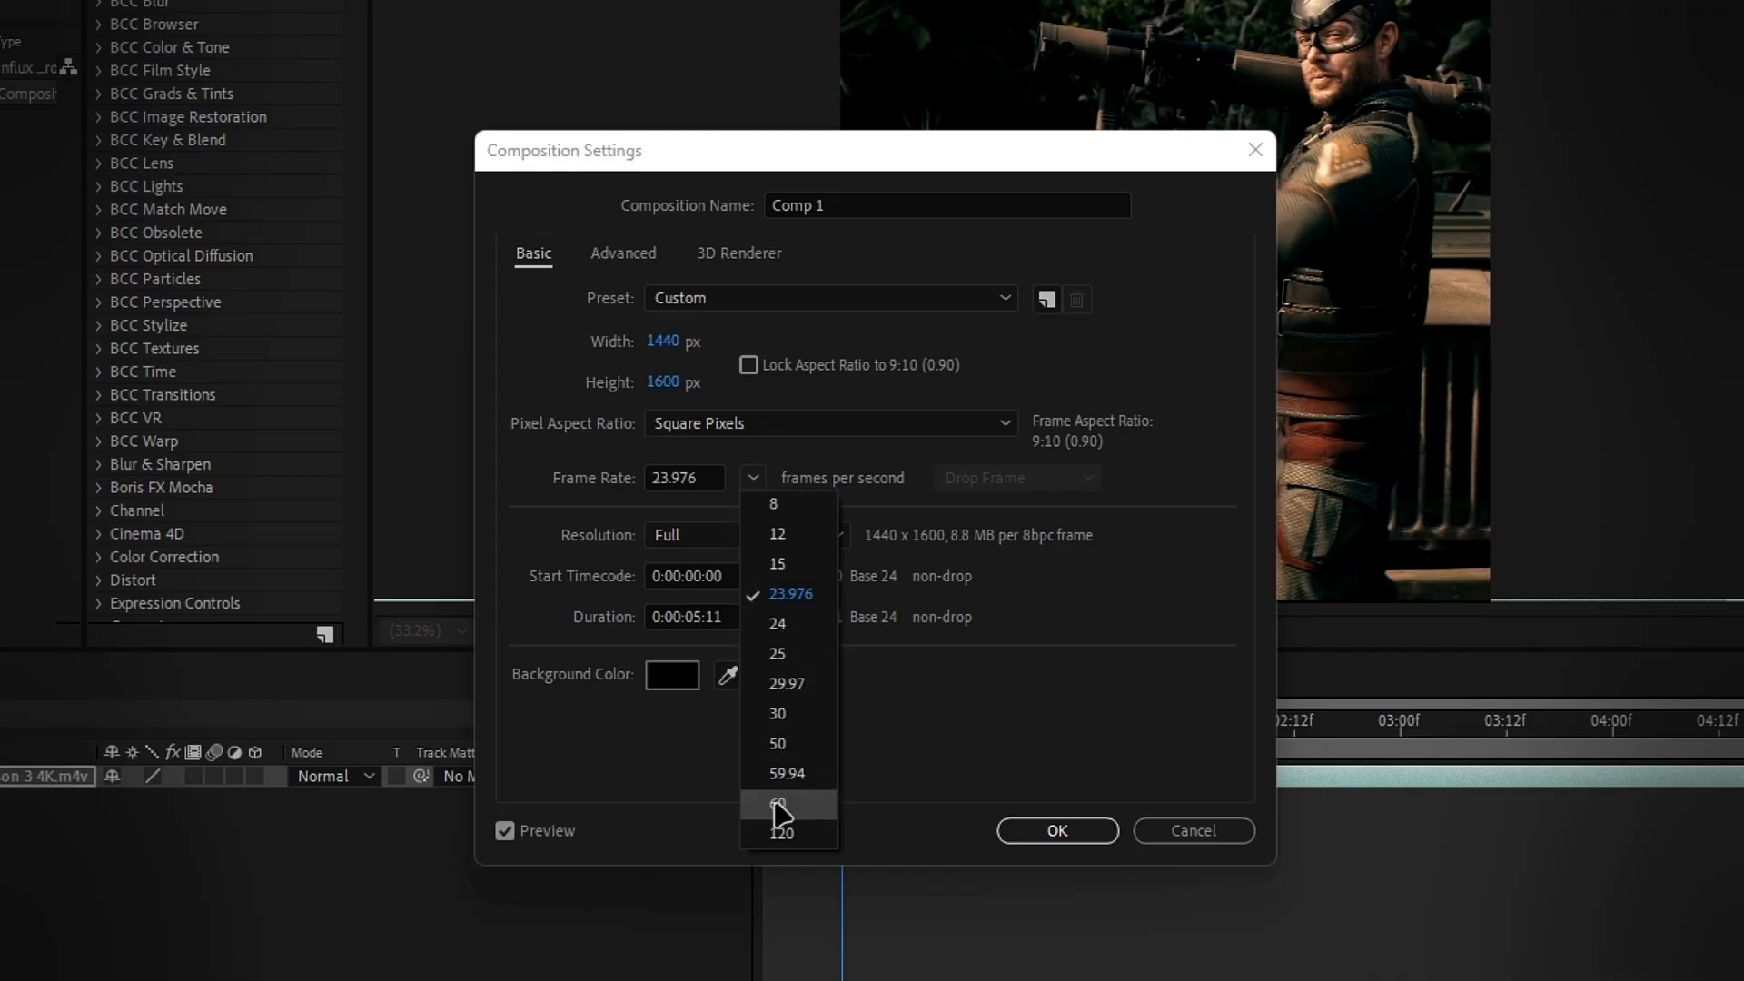
pyautogui.click(777, 805)
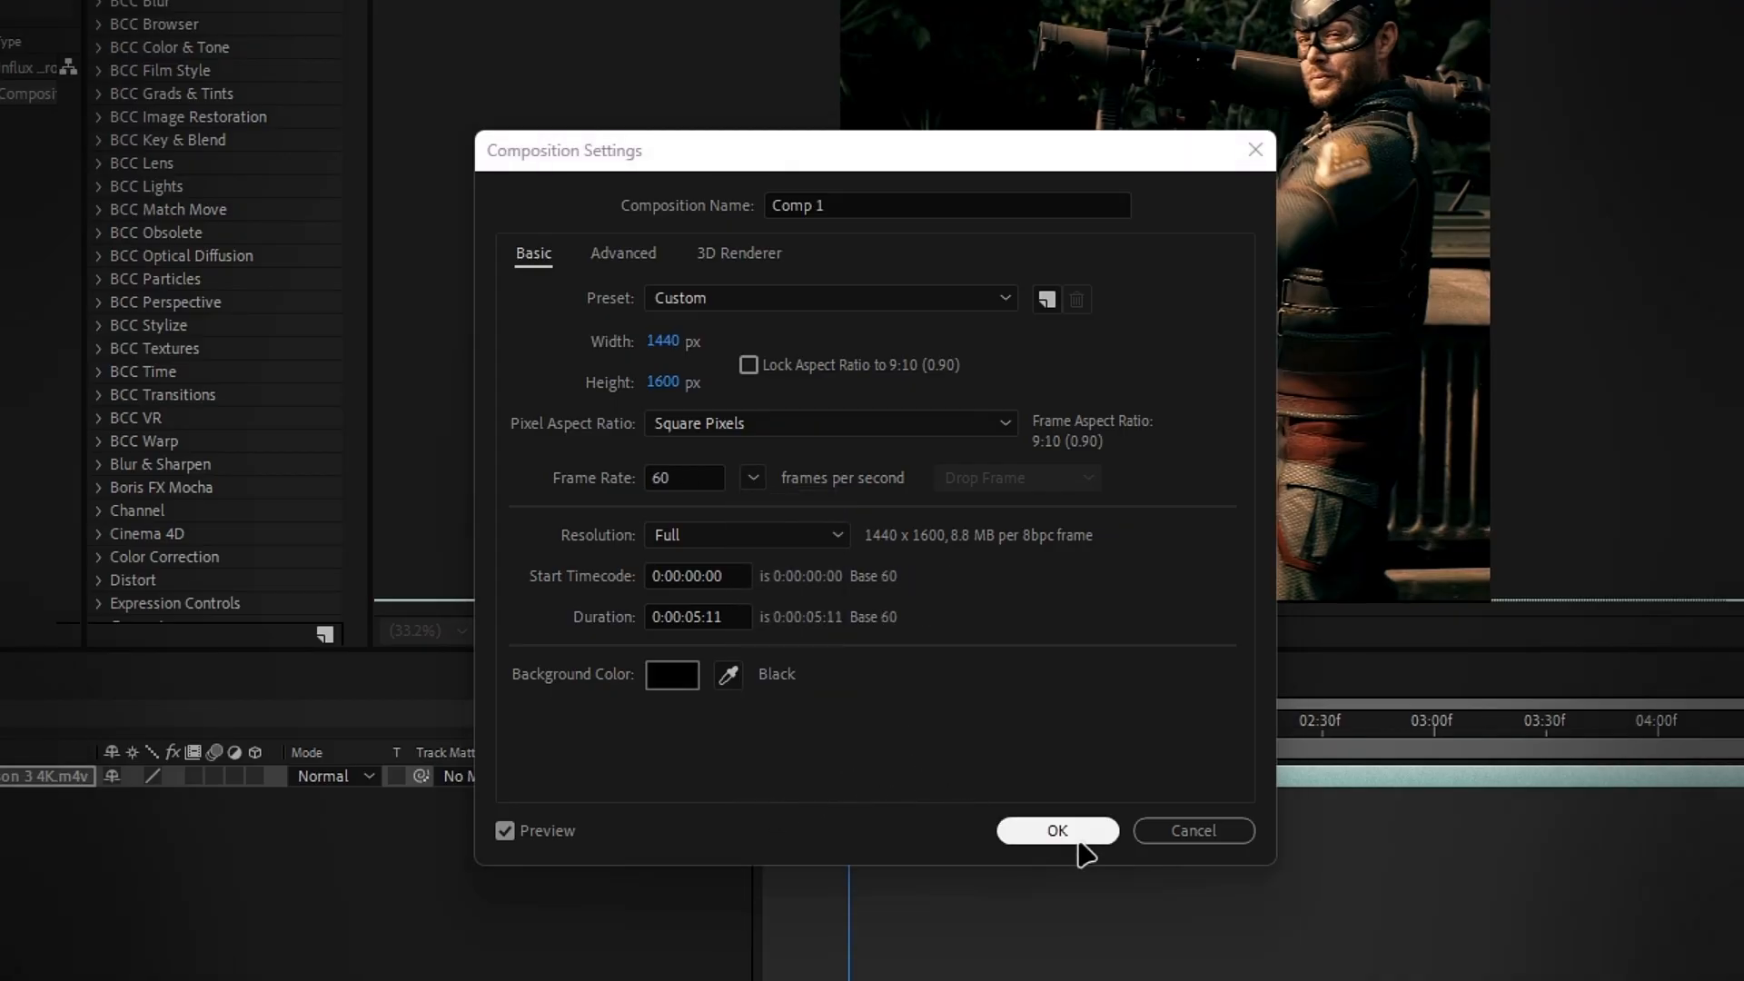
pyautogui.click(1056, 830)
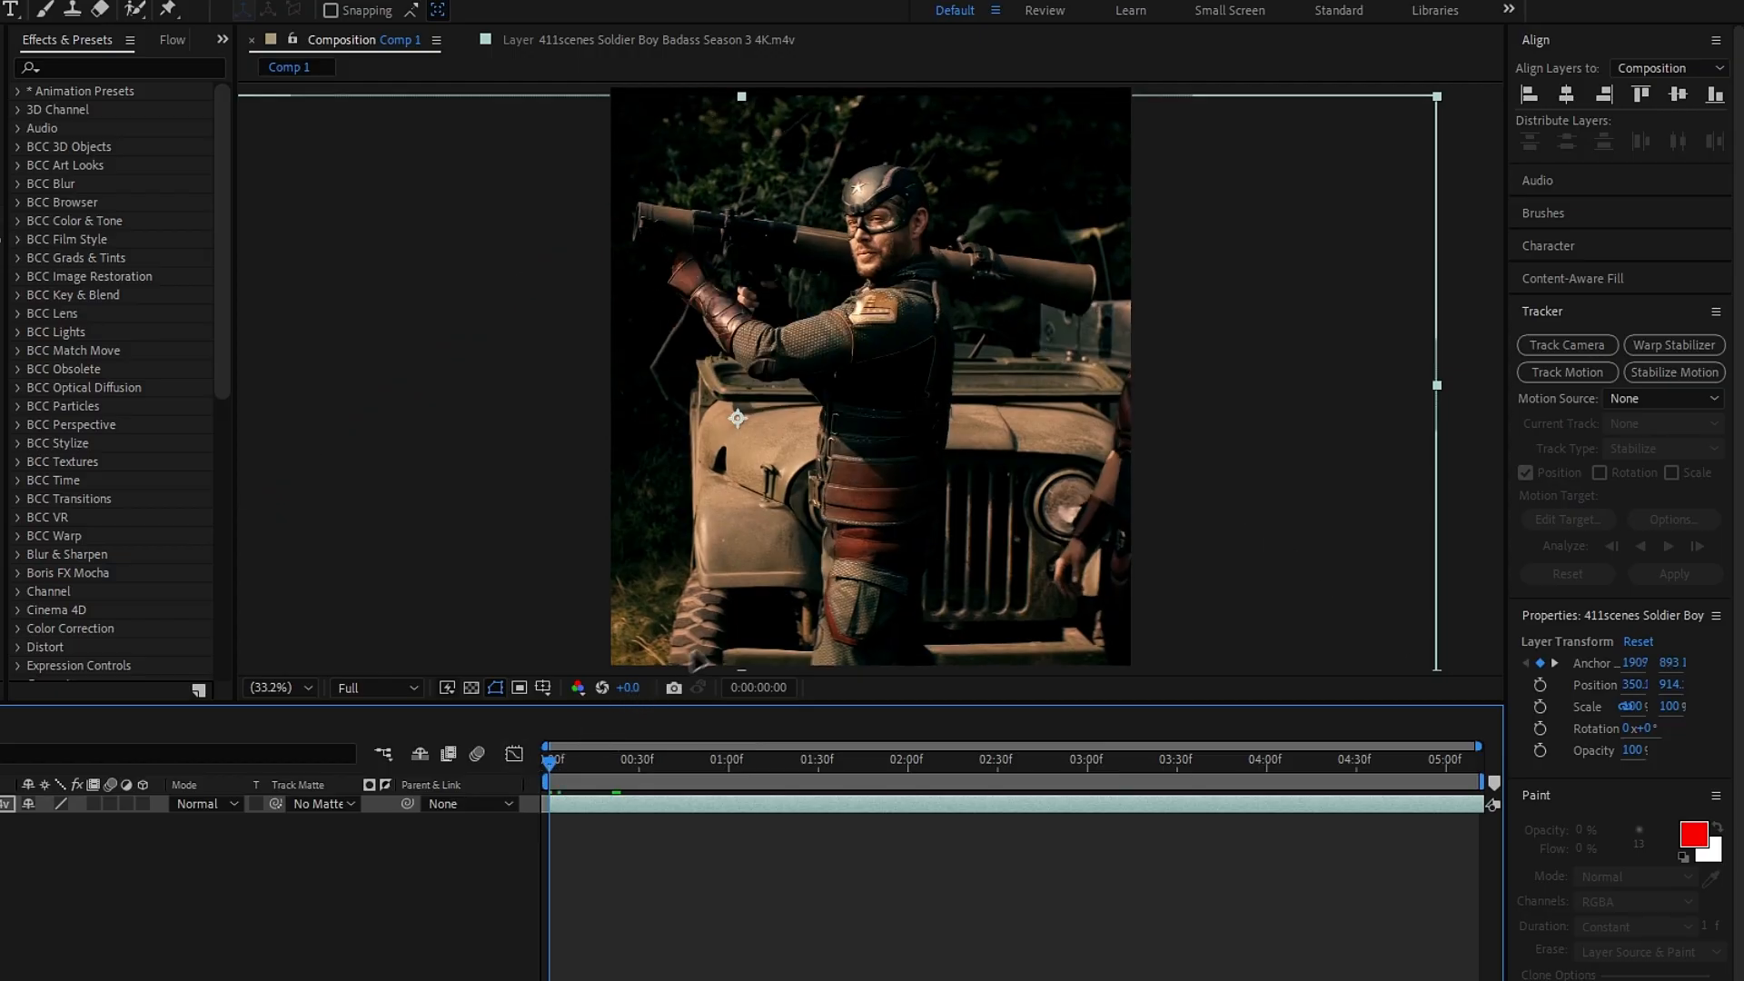
pyautogui.click(845, 759)
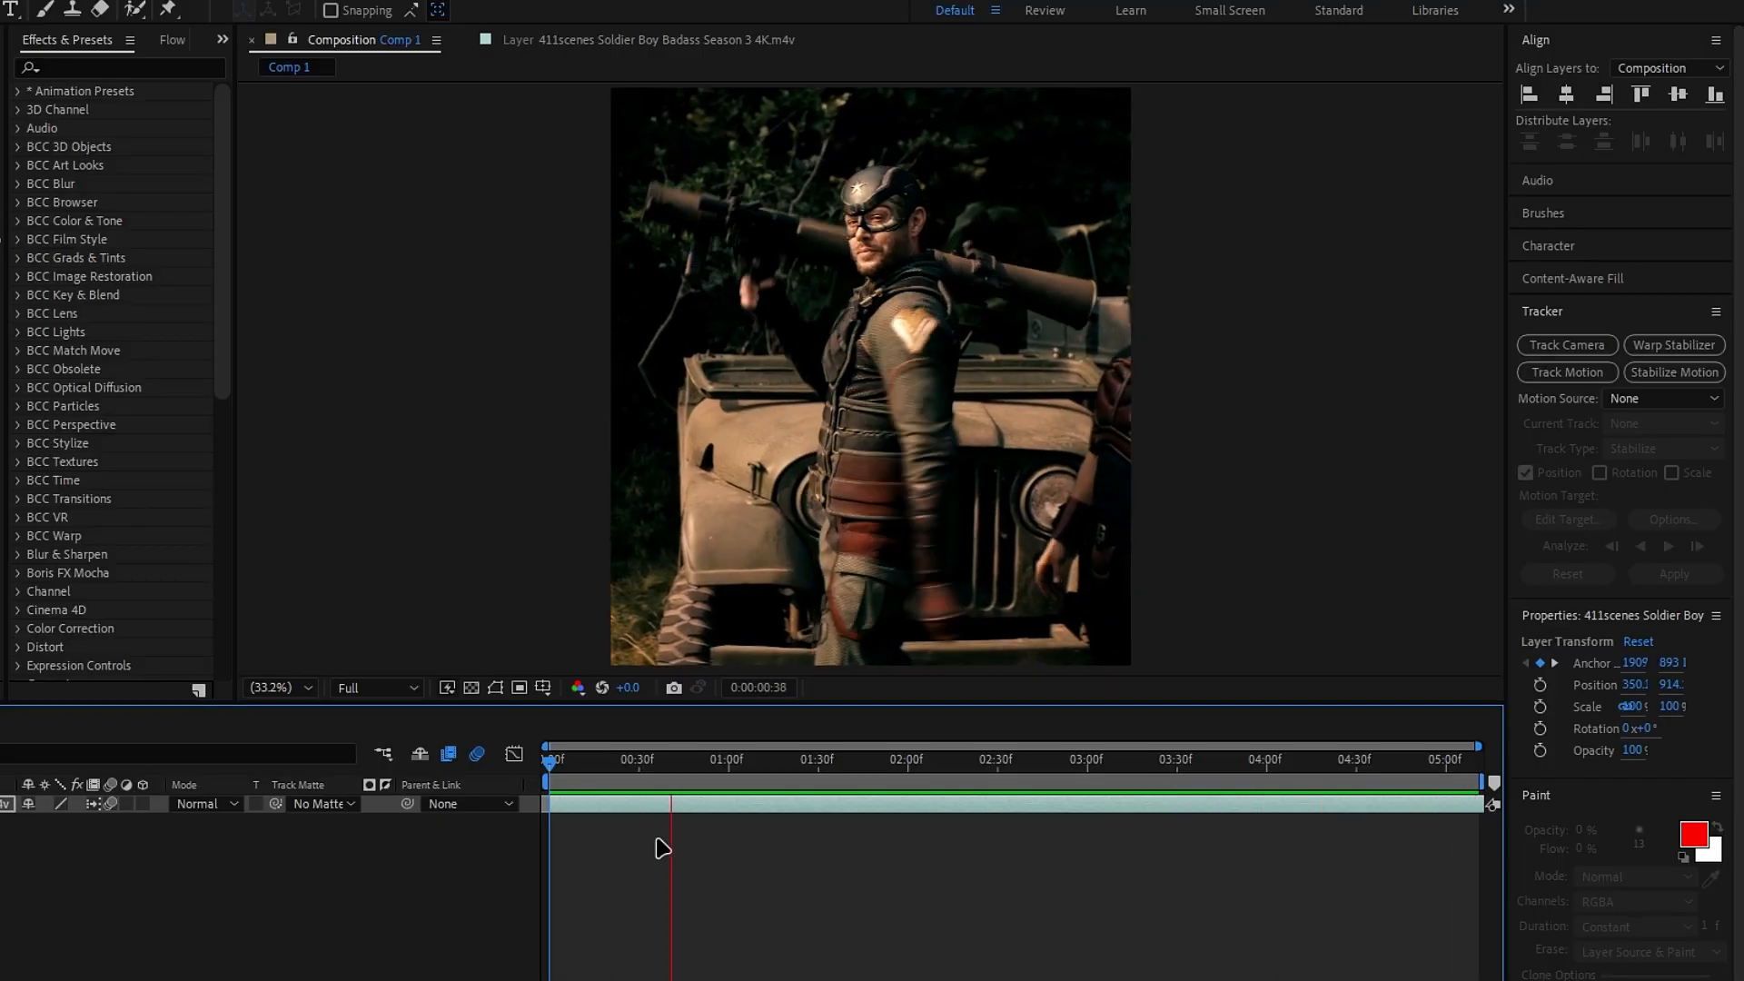
pyautogui.click(1077, 774)
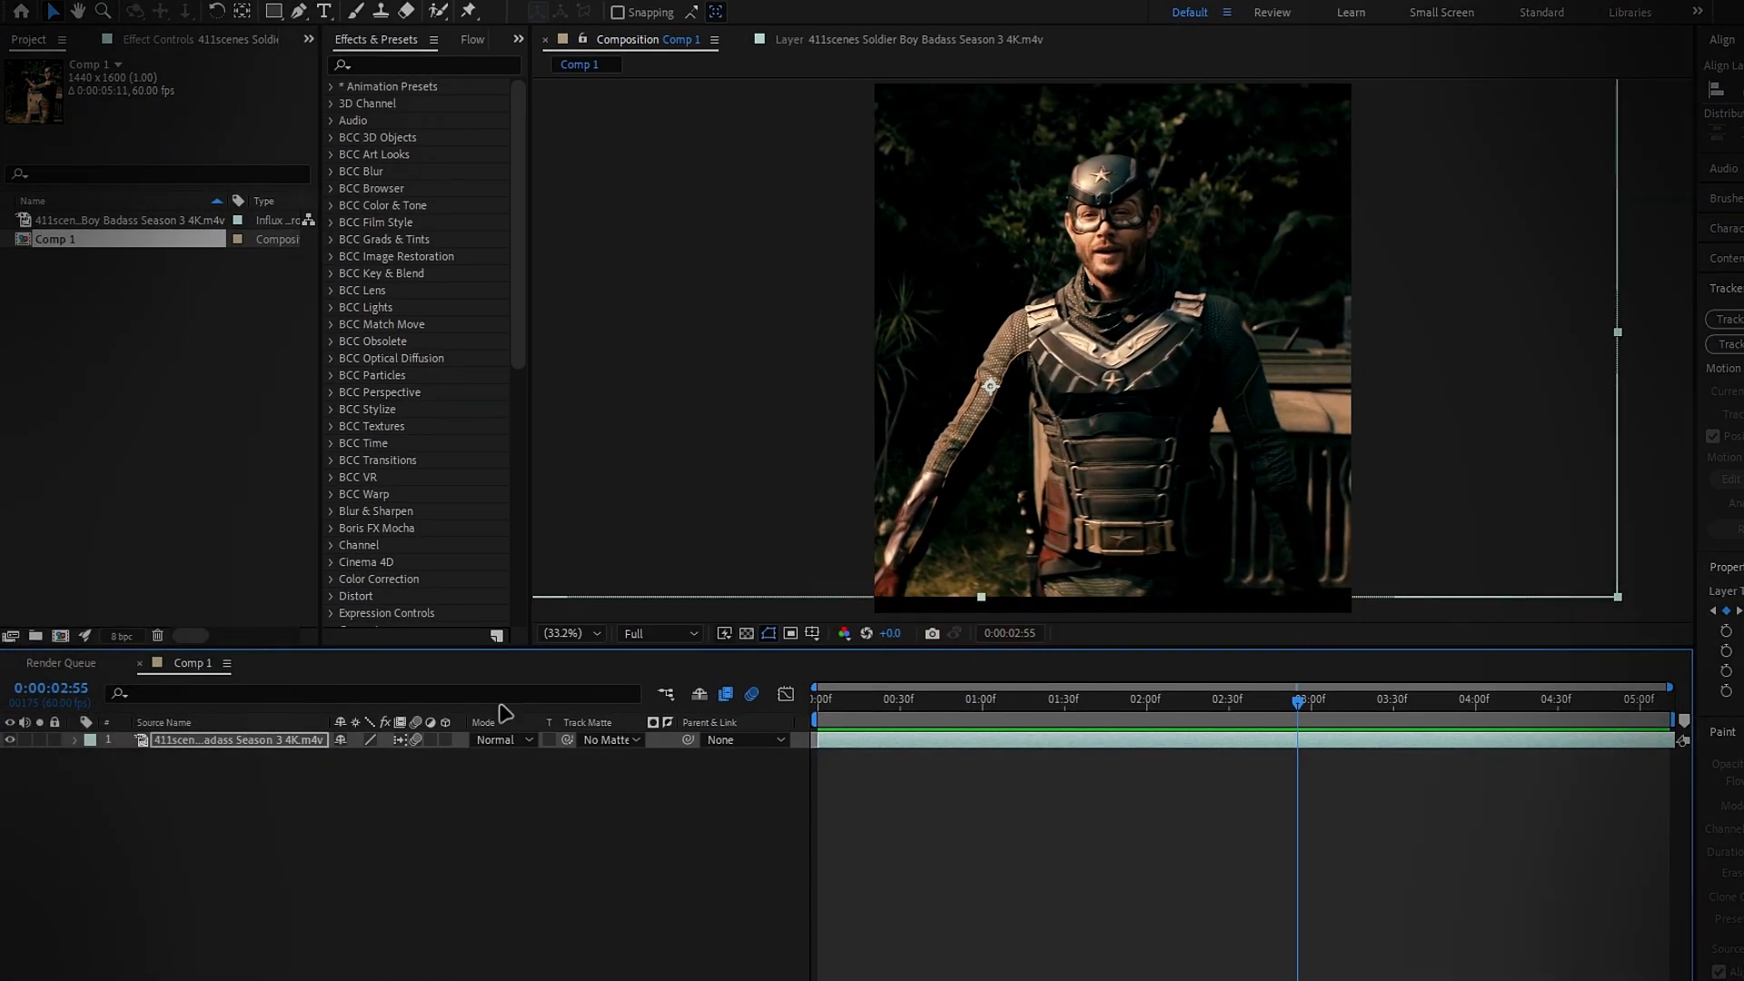
# Reveal the layer's Scale property and raise it to 110%
pyautogui.press('s')
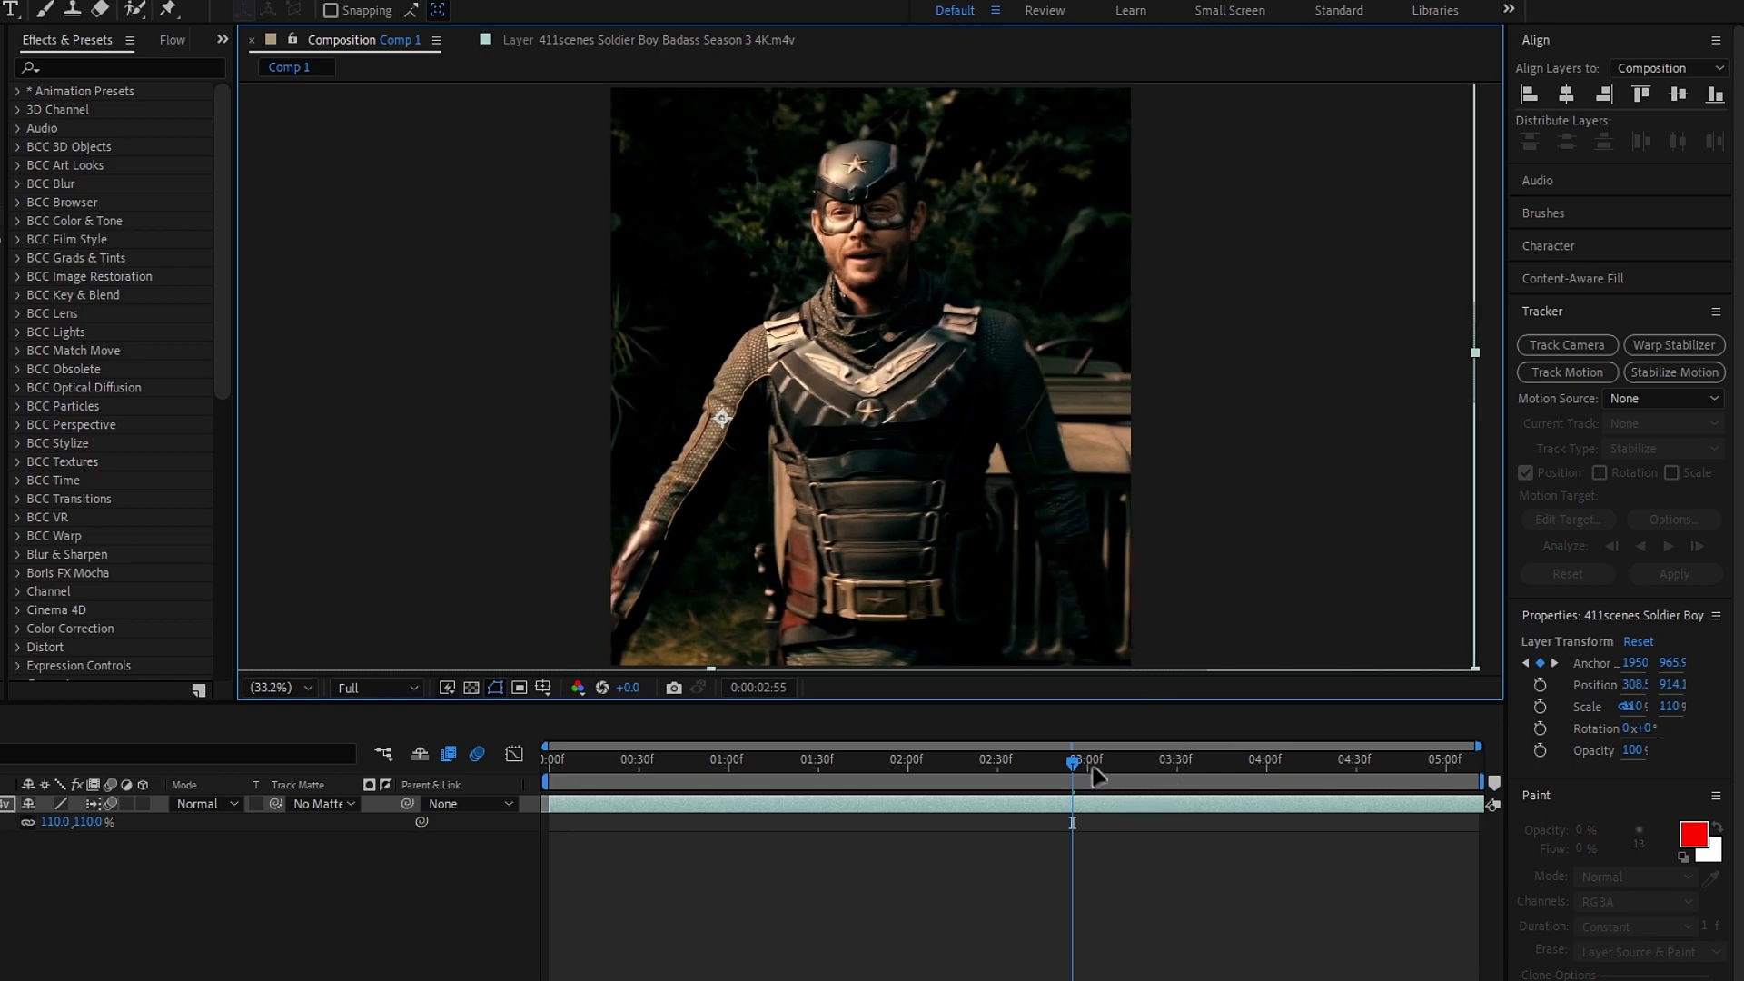
pyautogui.moveTo(1072, 759); pyautogui.dragTo(1174, 759)
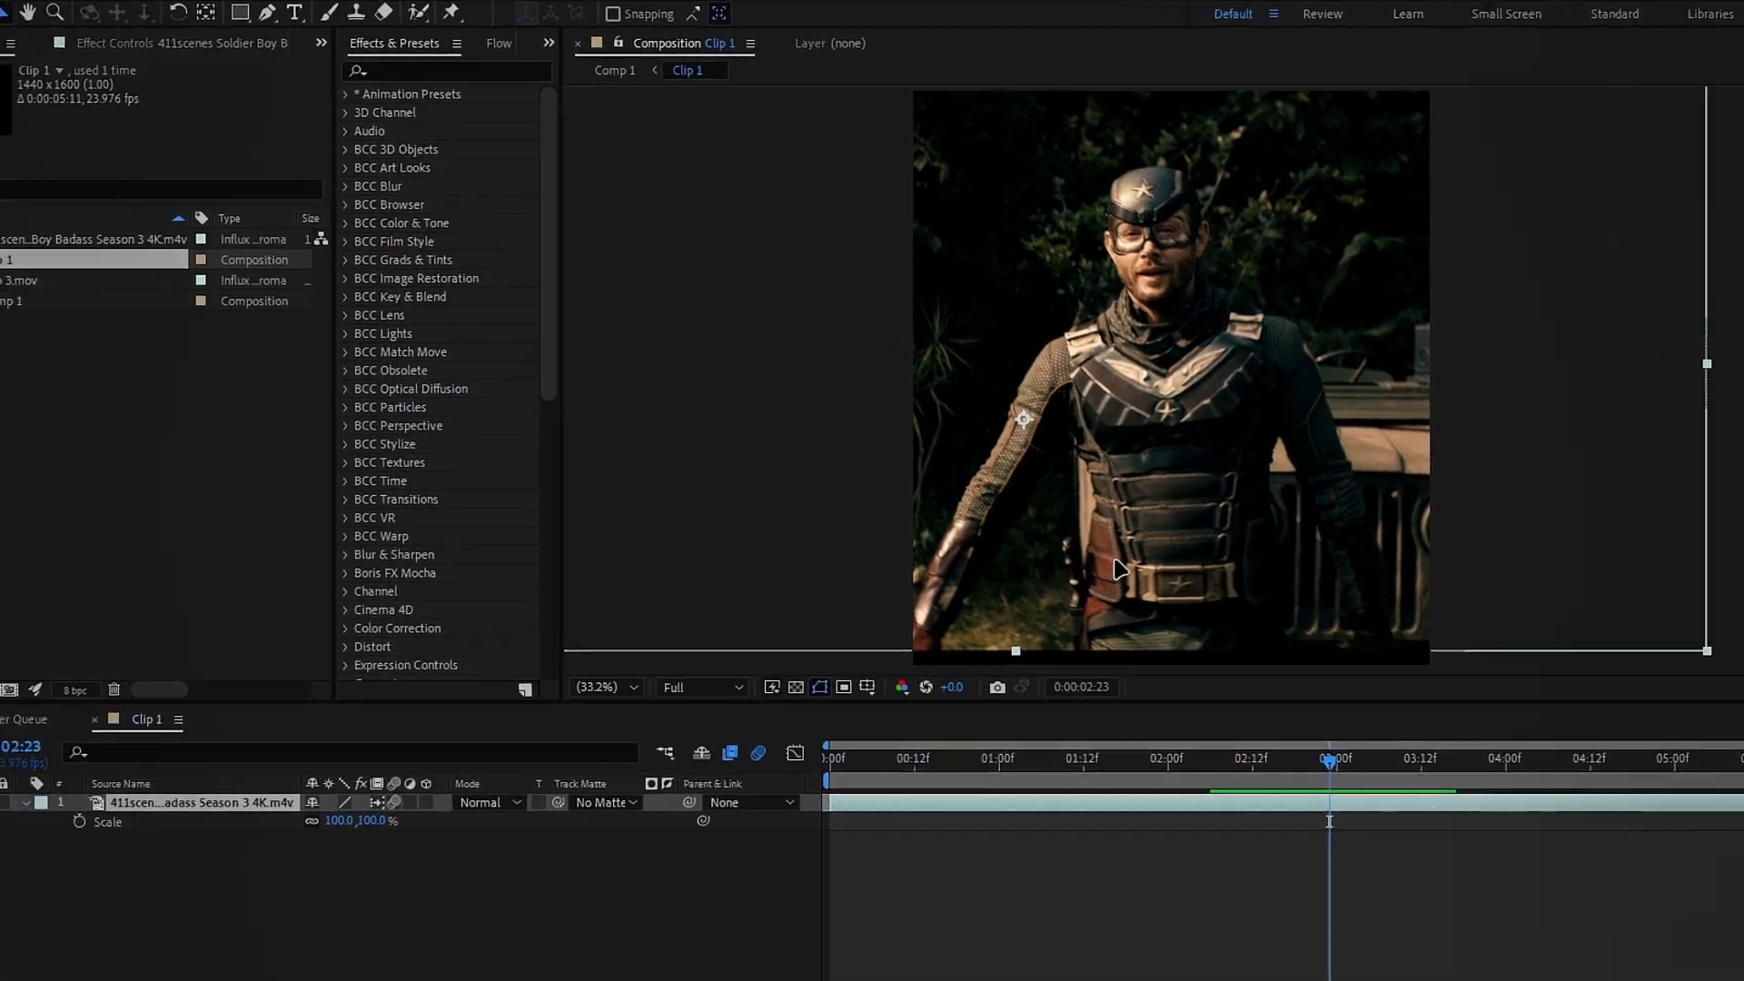
# Find Motion Tile in Effects & Presets and raise its output size to 3
pyautogui.write('mo')
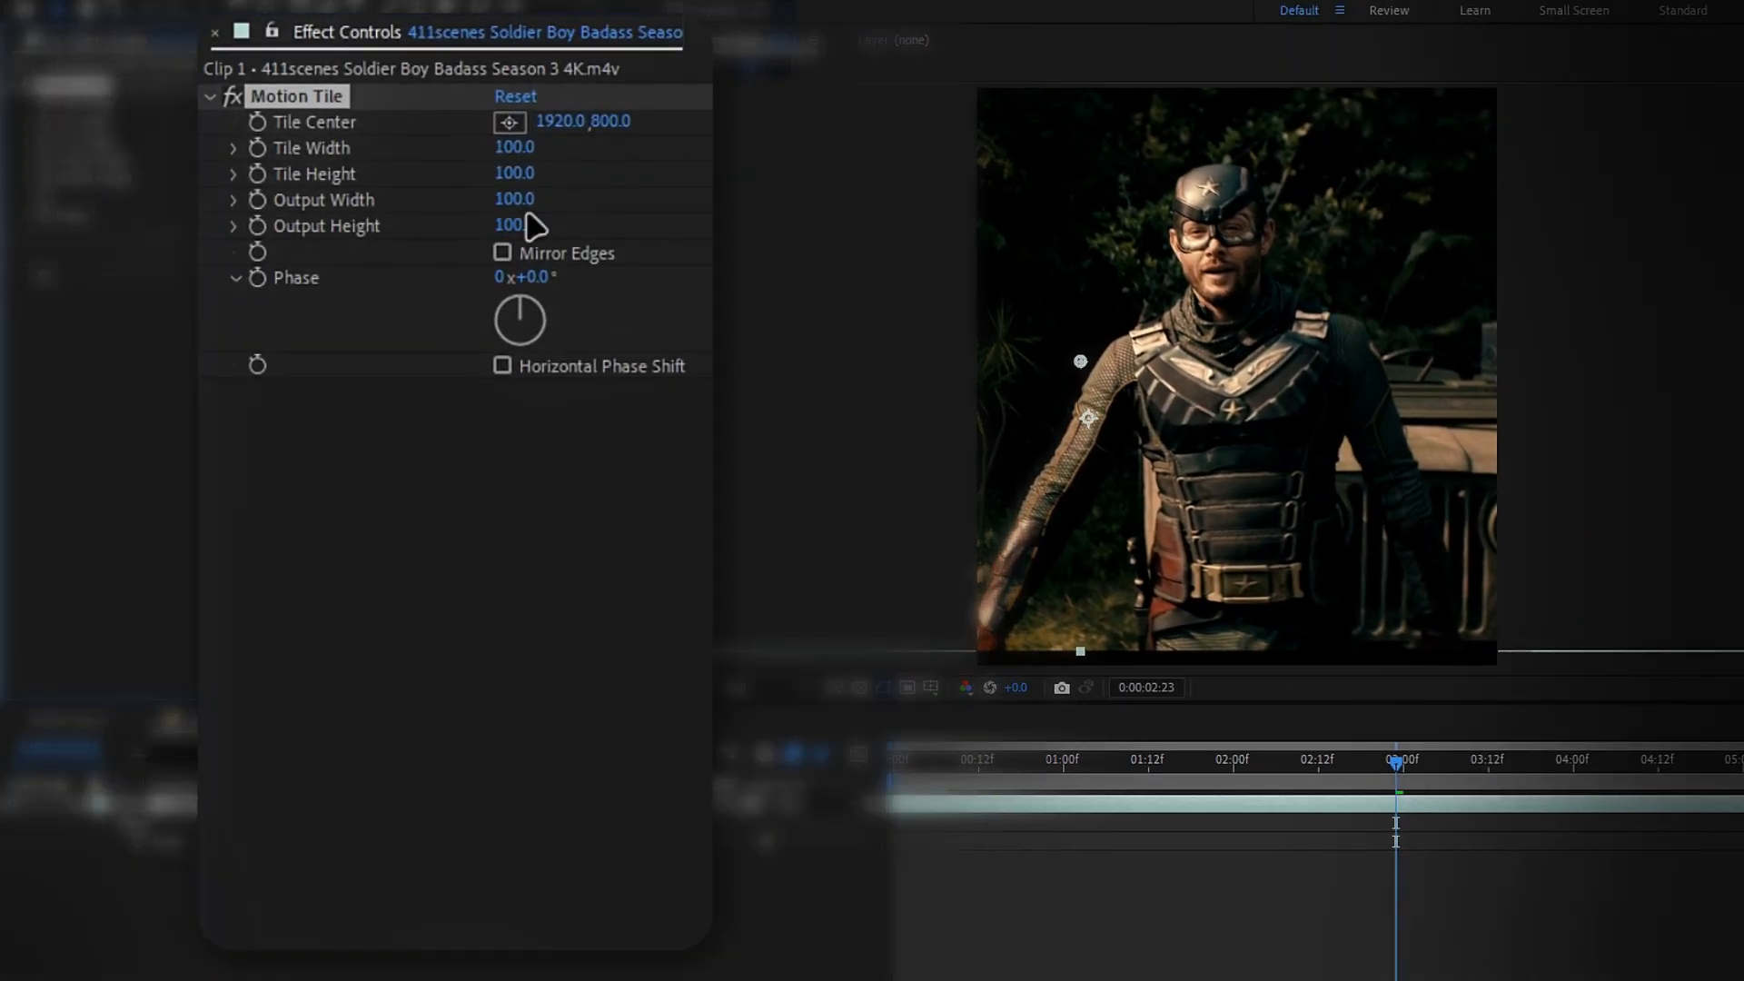
pyautogui.write('3')
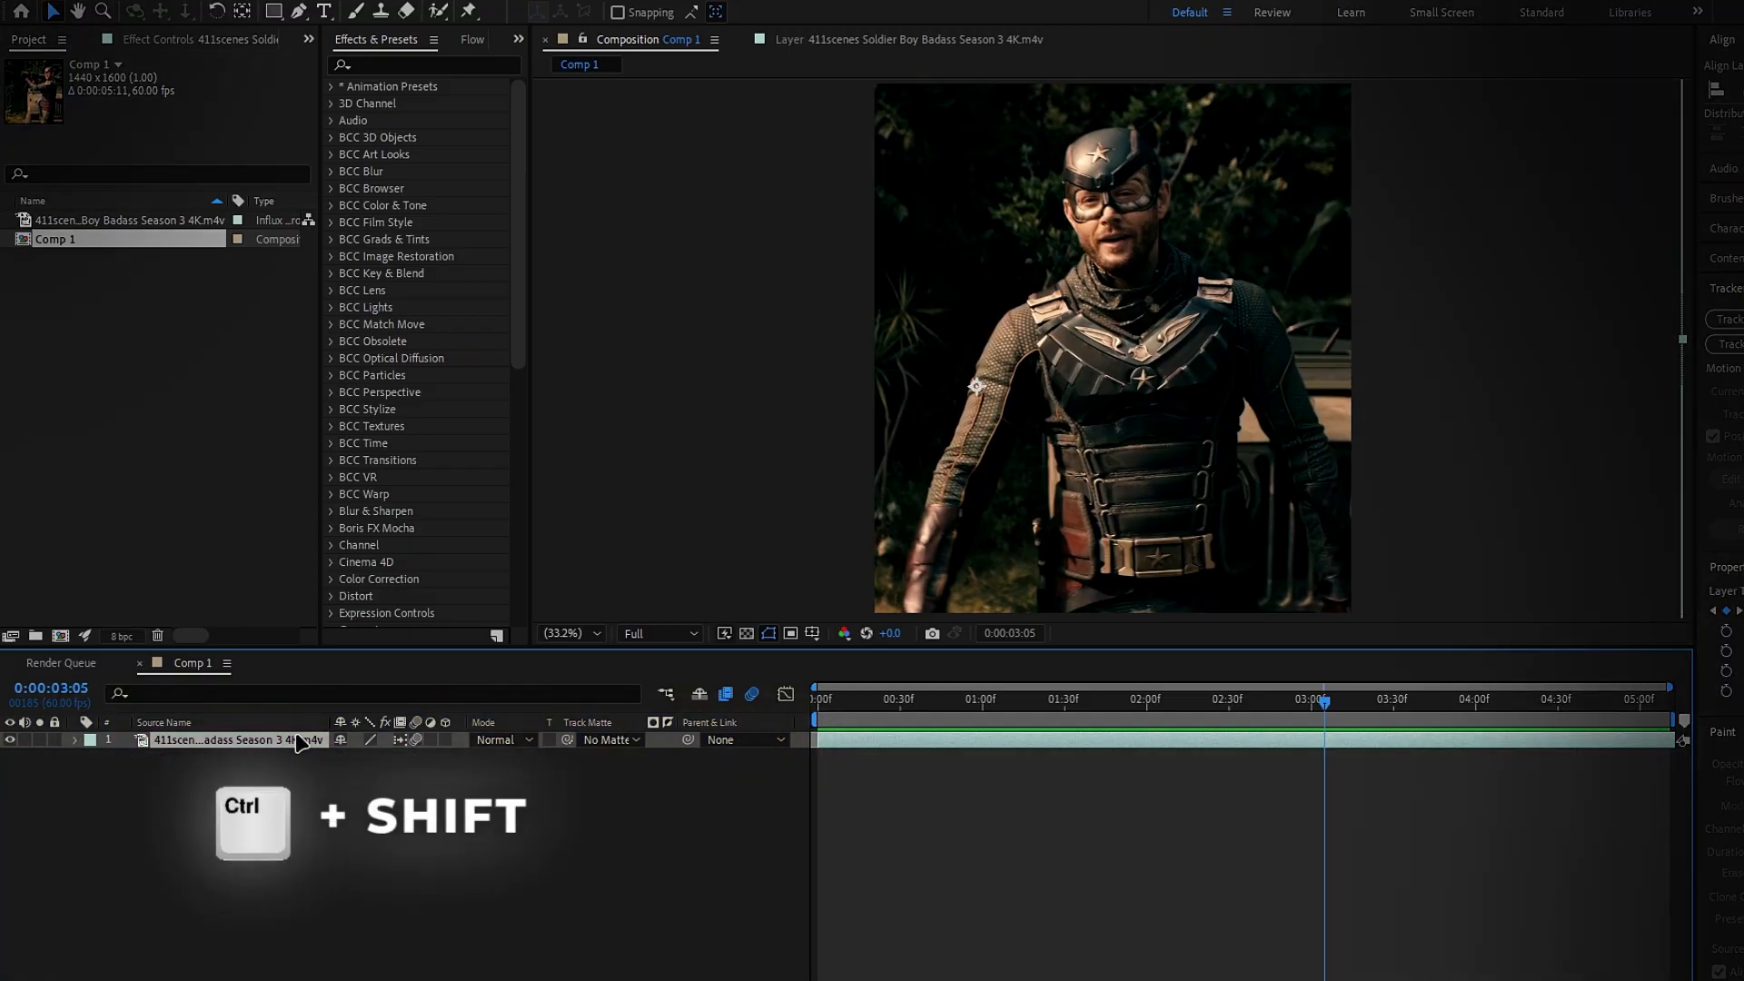
# Pre-compose the layer into Clip 1 with all attributes moved inside, returning near the timeline start
pyautogui.press('ctrl+shift+c')
pyautogui.write('Clip 1')
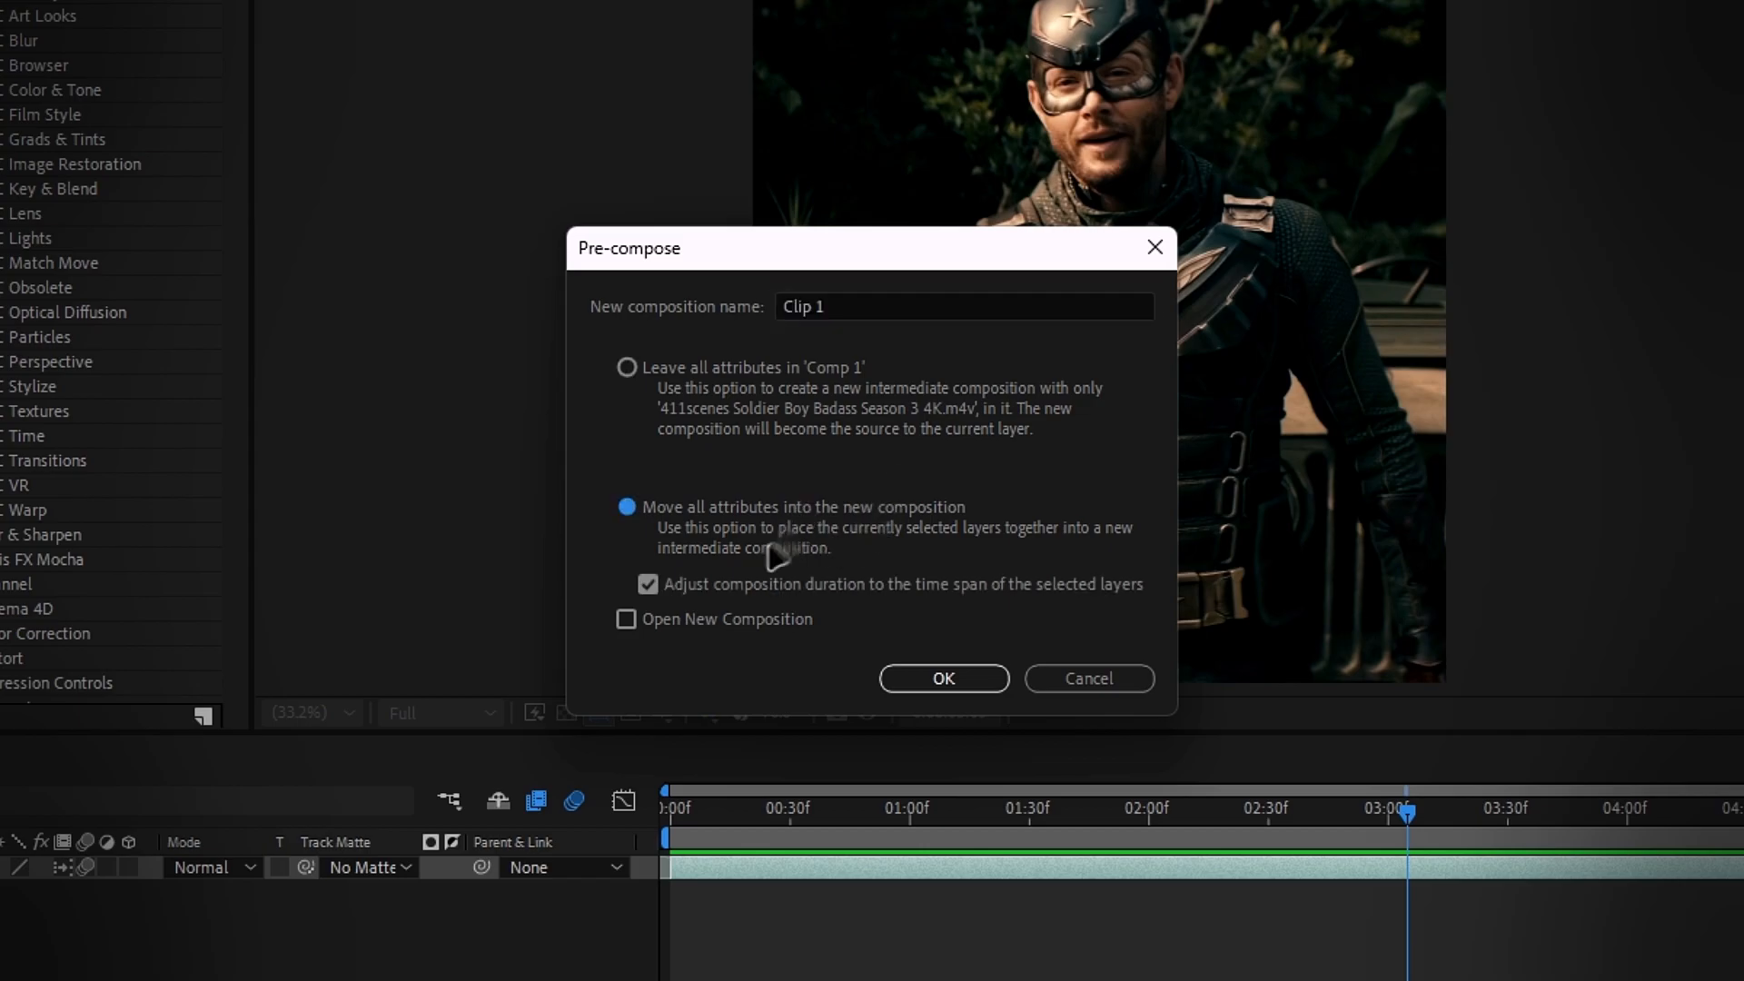
pyautogui.click(943, 677)
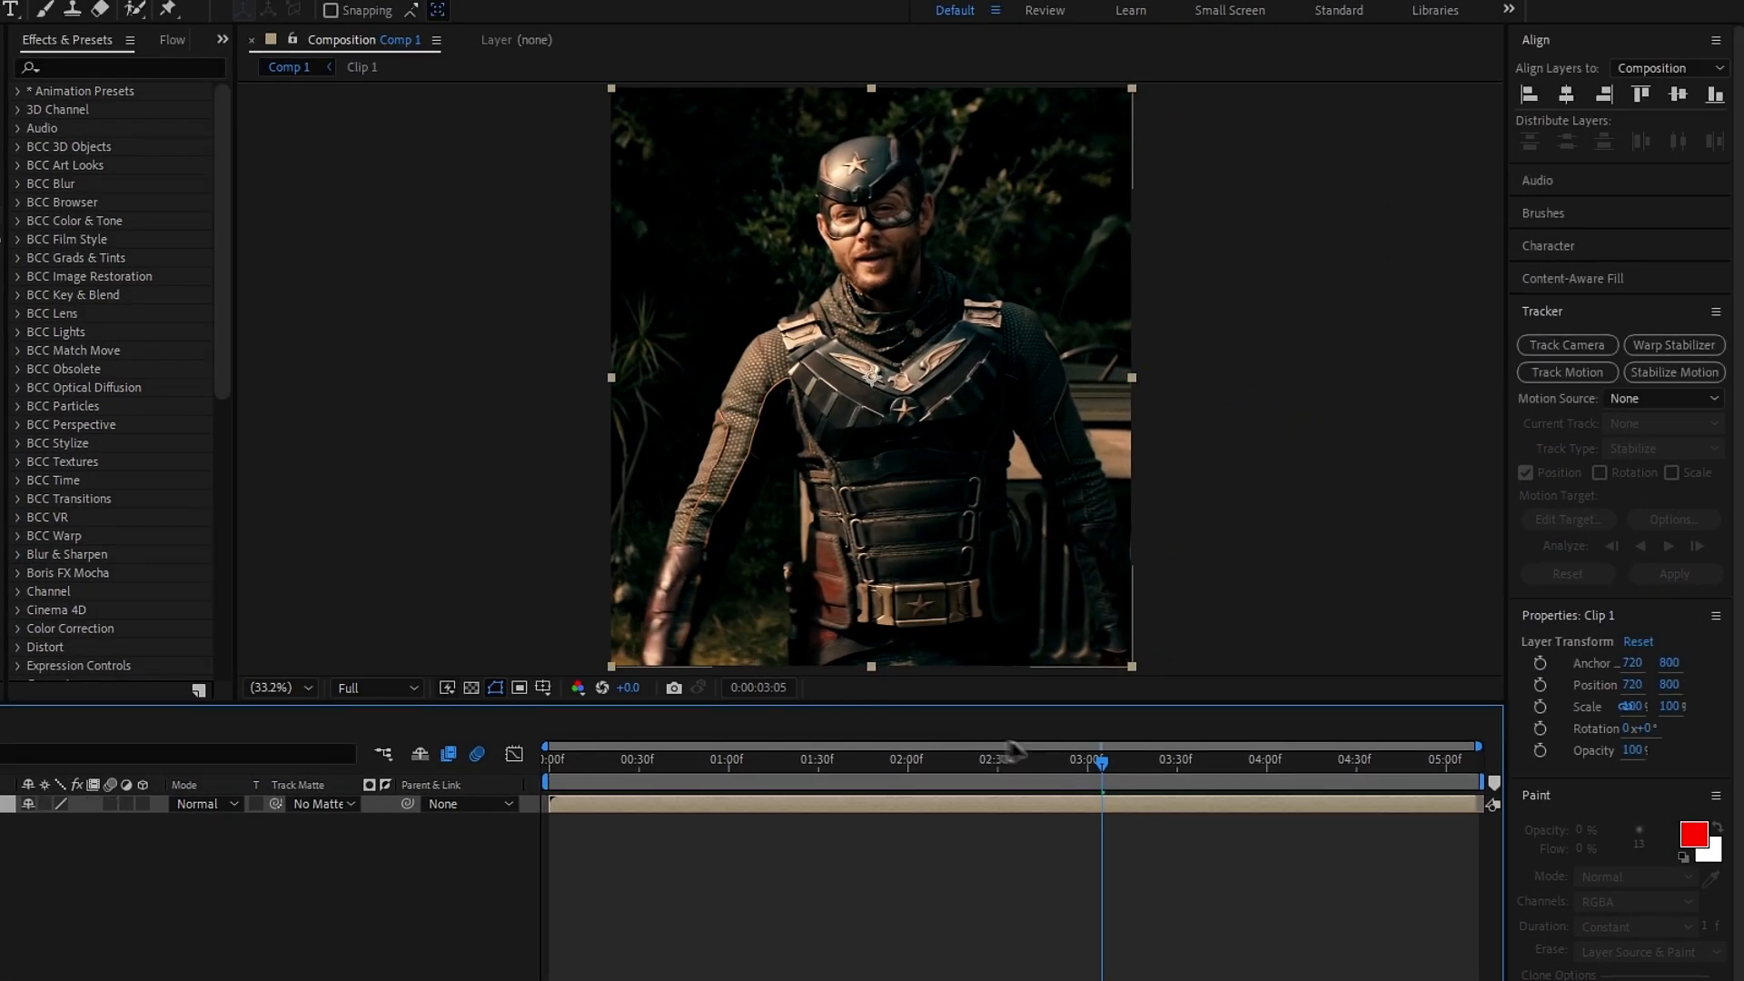
pyautogui.click(547, 760)
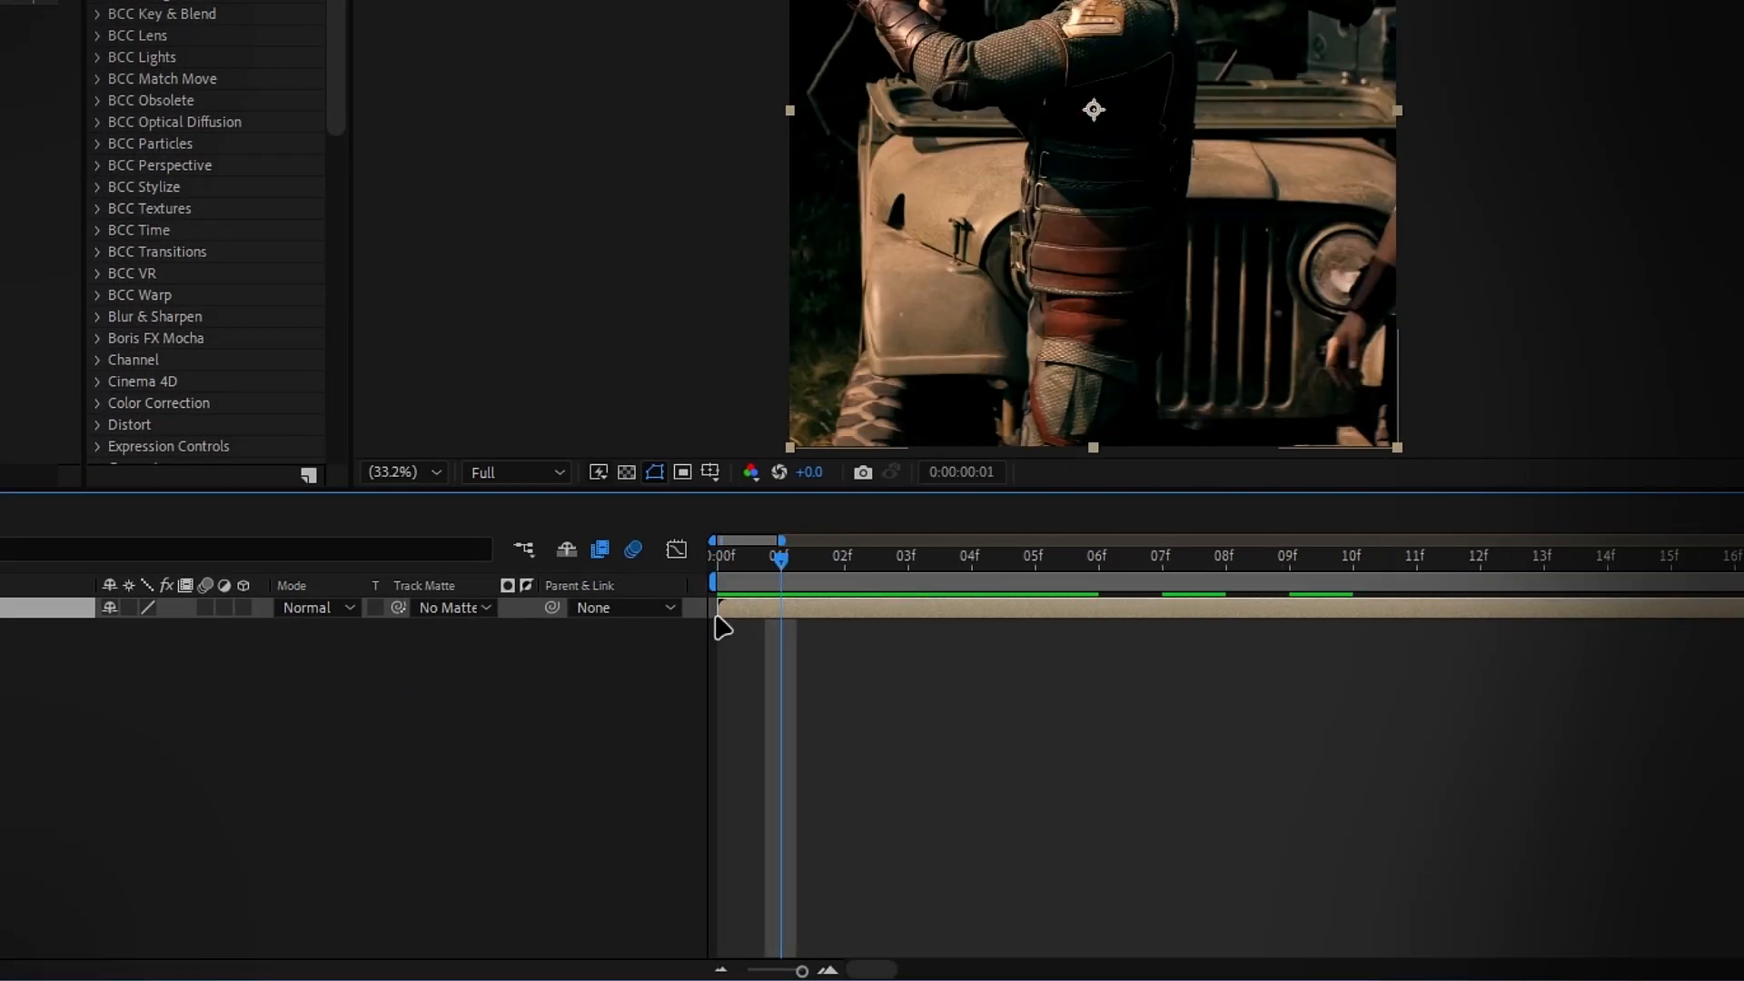
# Trim Clip 1's in point to the current frame and scrub to the composition's end
pyautogui.press('alt')
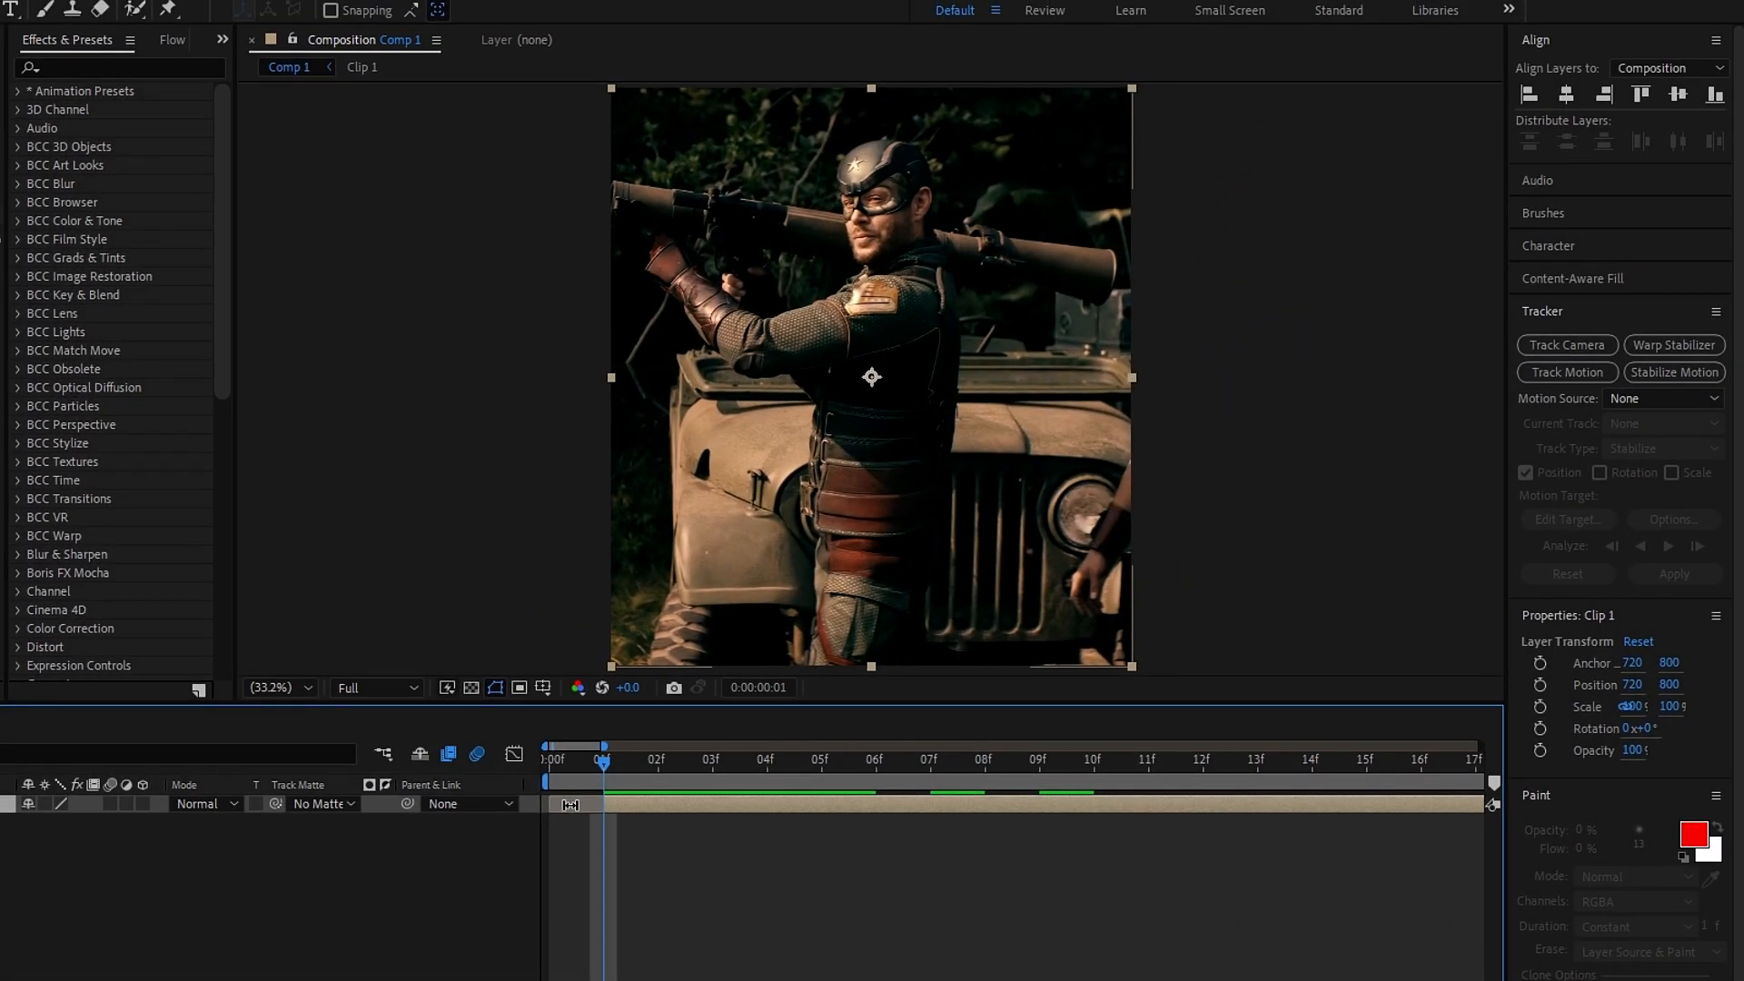
pyautogui.moveTo(603, 745); pyautogui.dragTo(1475, 745)
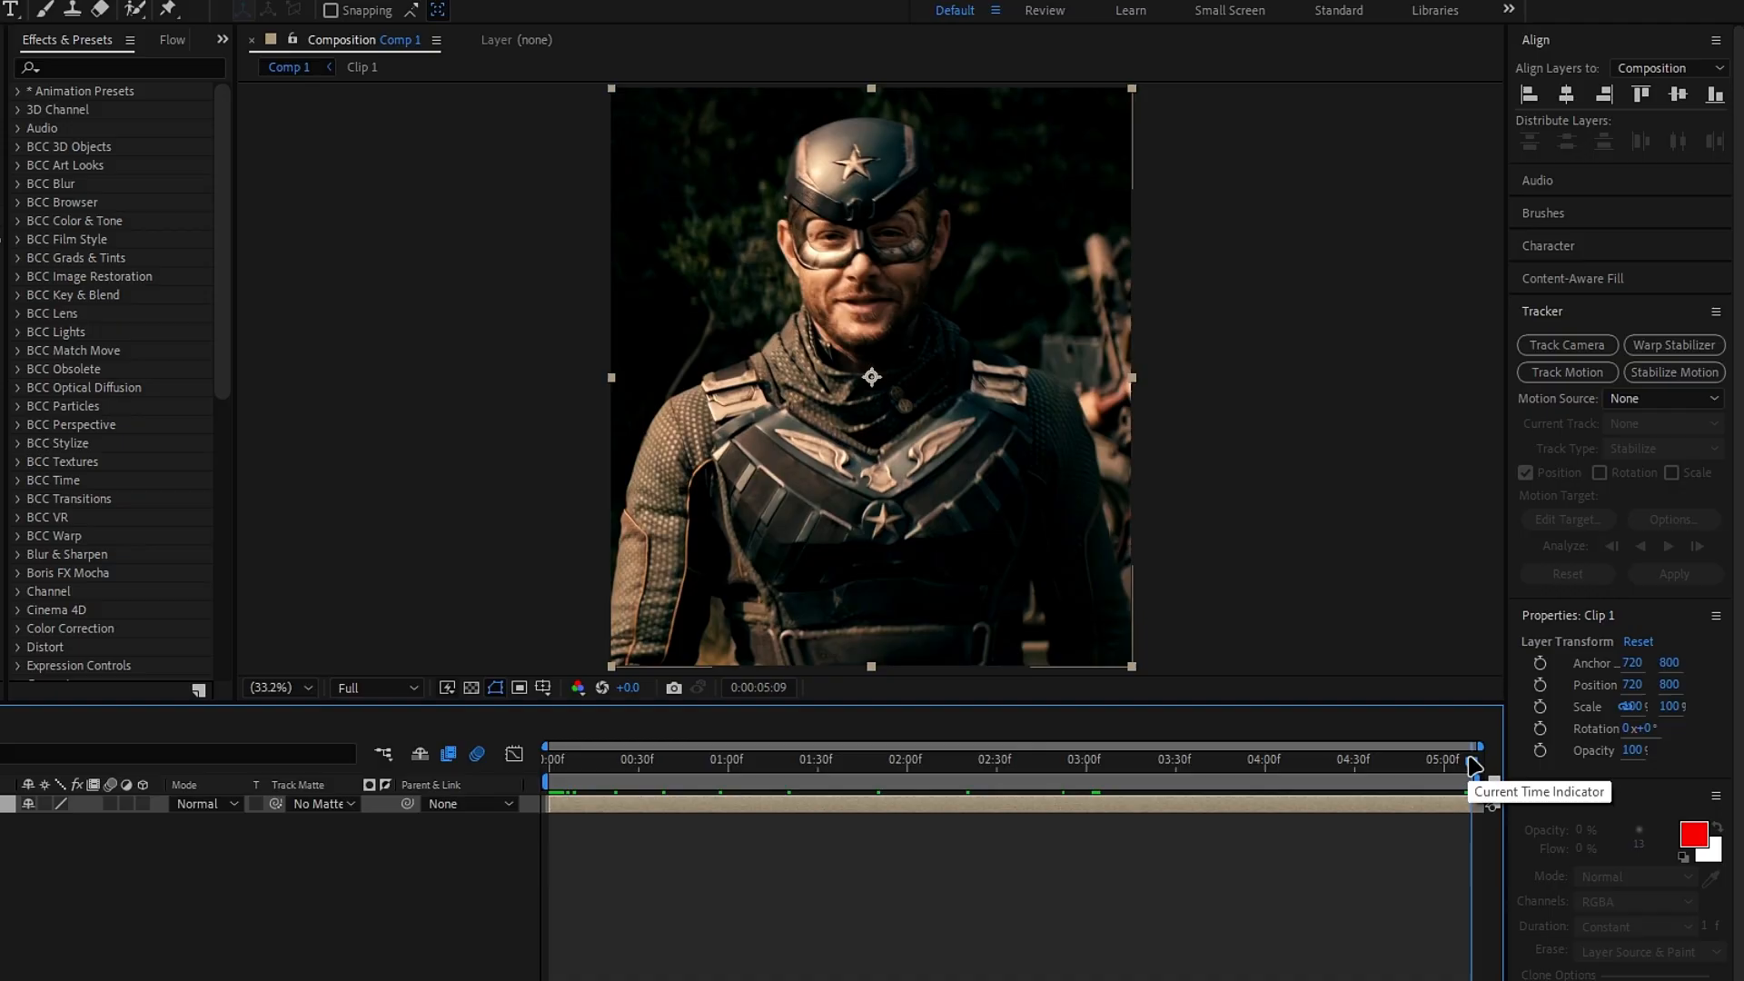